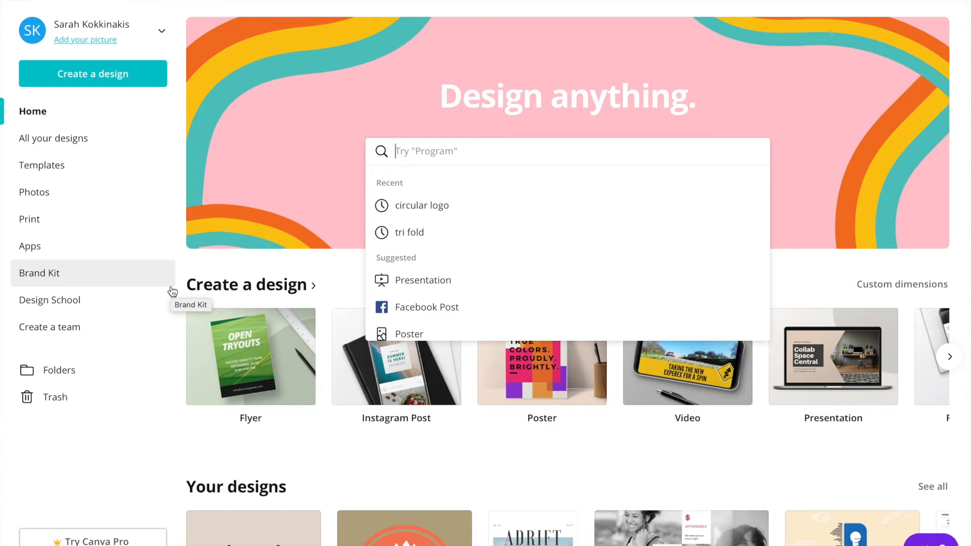
{"action": "mouse_move", "coordinate": [174, 54]}
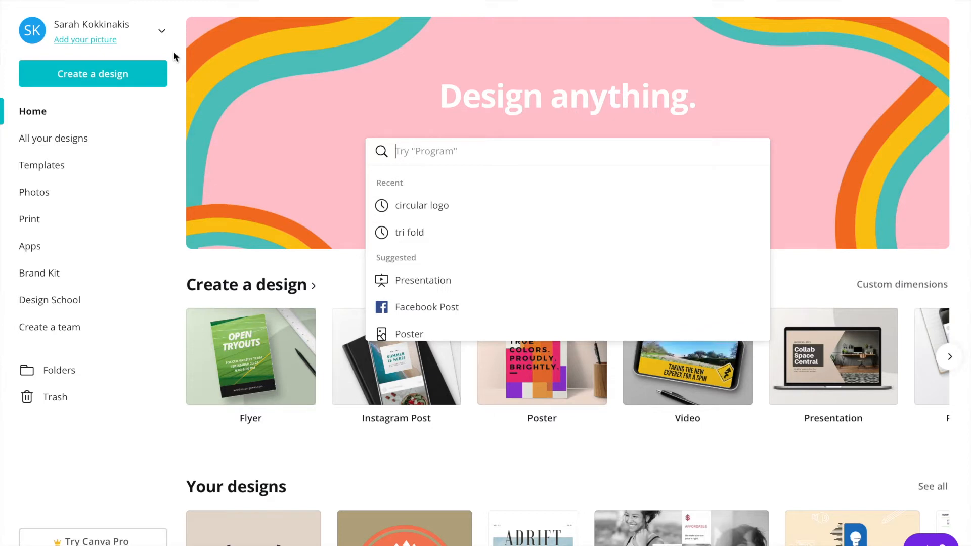
{"action": "mouse_move", "coordinate": [185, 12]}
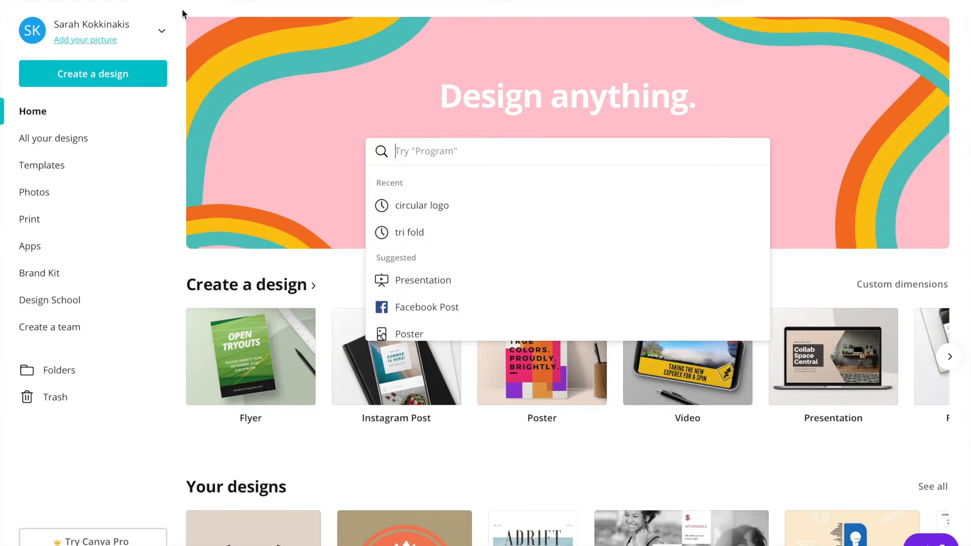
Step: Search the Canva home page for 'infographic' templates
{"action": "left_click", "coordinate": [228, 142]}
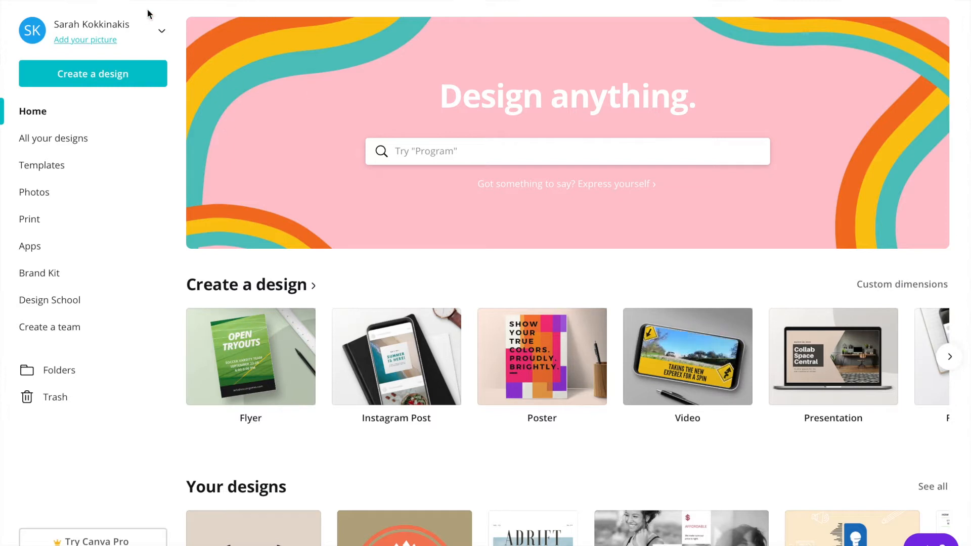
{"action": "mouse_move", "coordinate": [181, 61]}
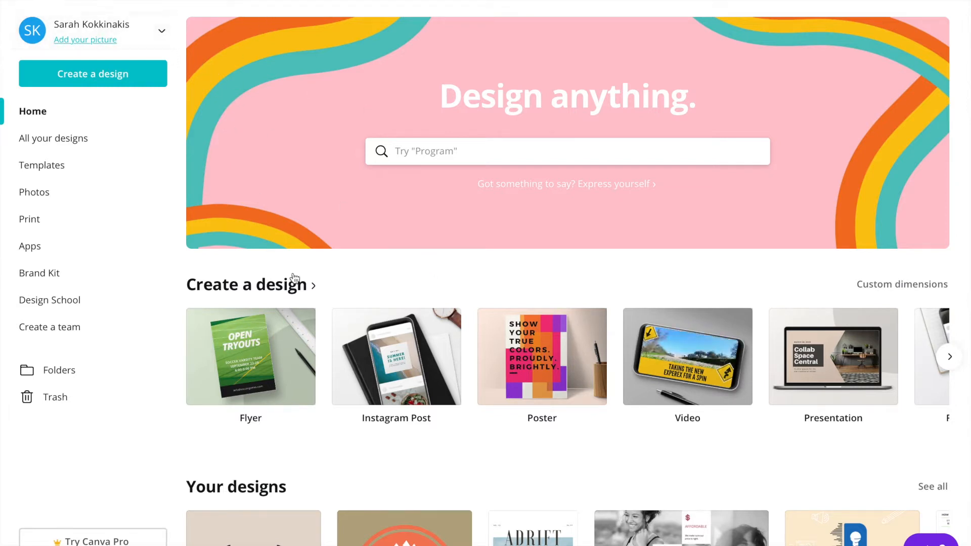
{"action": "scroll", "scroll_direction": "down", "scroll_amount": 3}
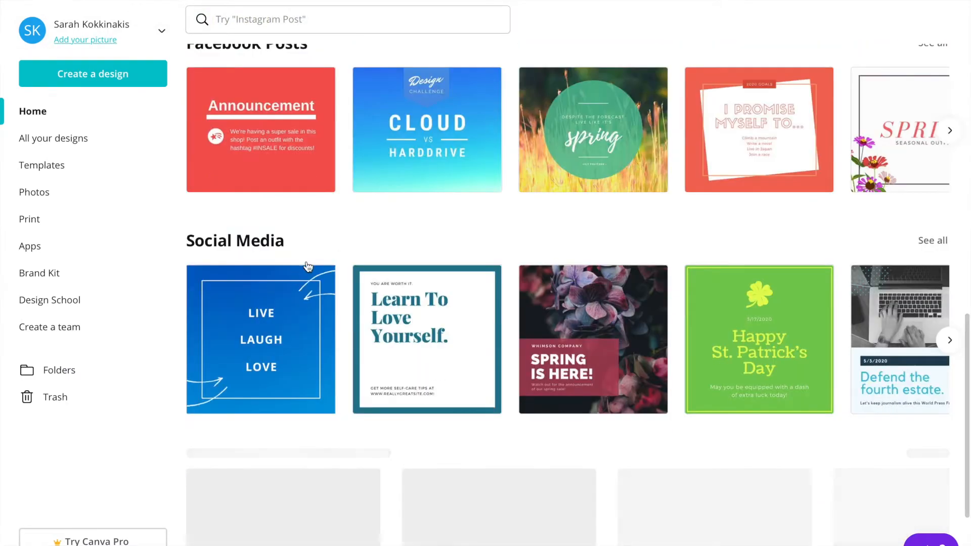
{"action": "scroll", "scroll_direction": "down", "scroll_amount": 3}
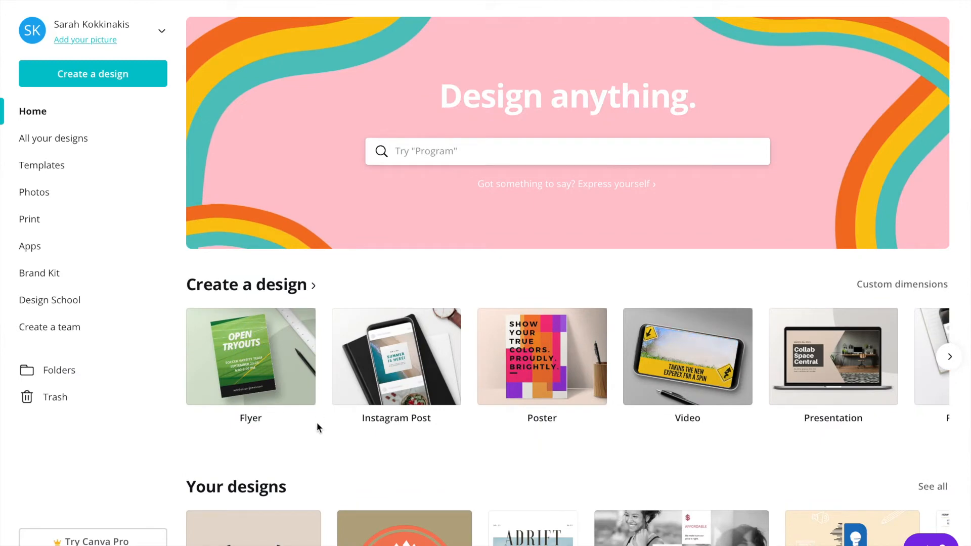
{"action": "mouse_move", "coordinate": [619, 453]}
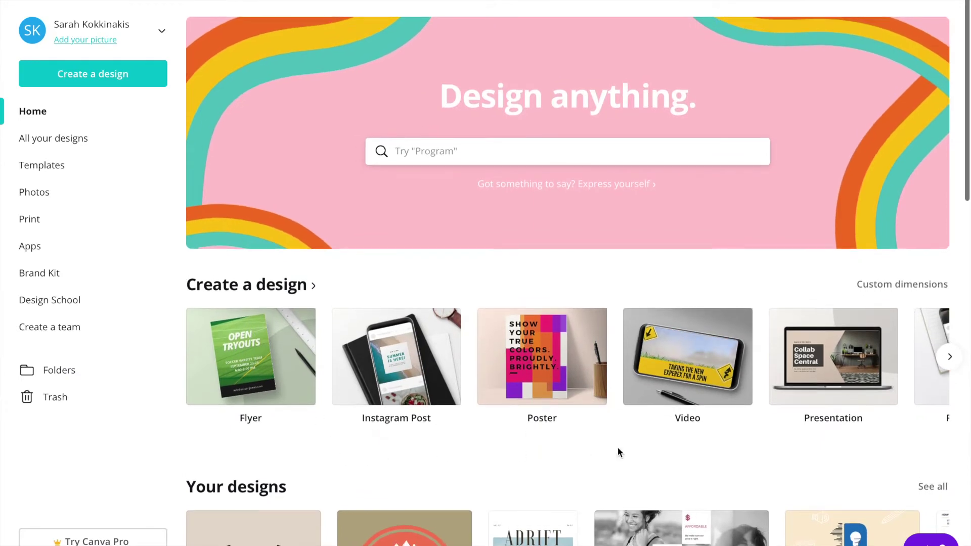
{"action": "mouse_move", "coordinate": [530, 341]}
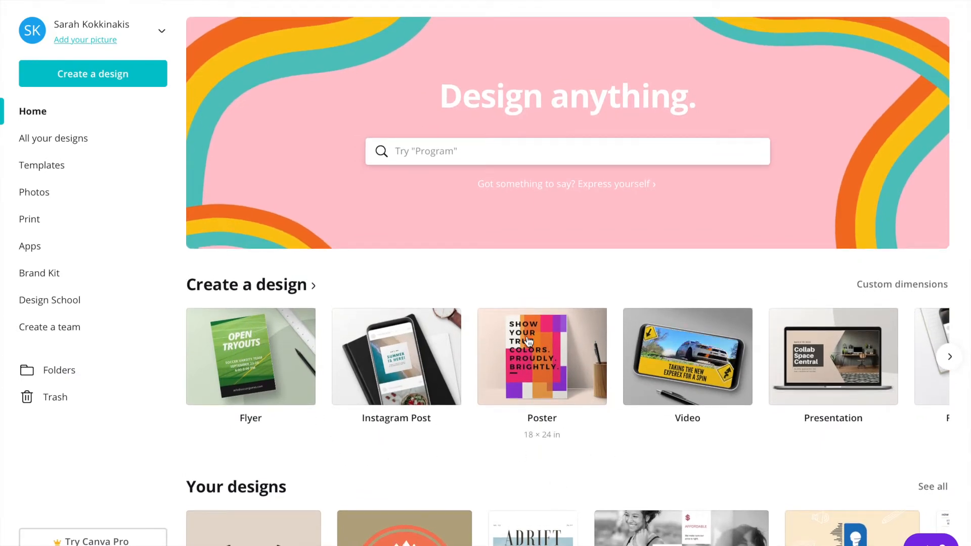
{"action": "left_click", "coordinate": [553, 150]}
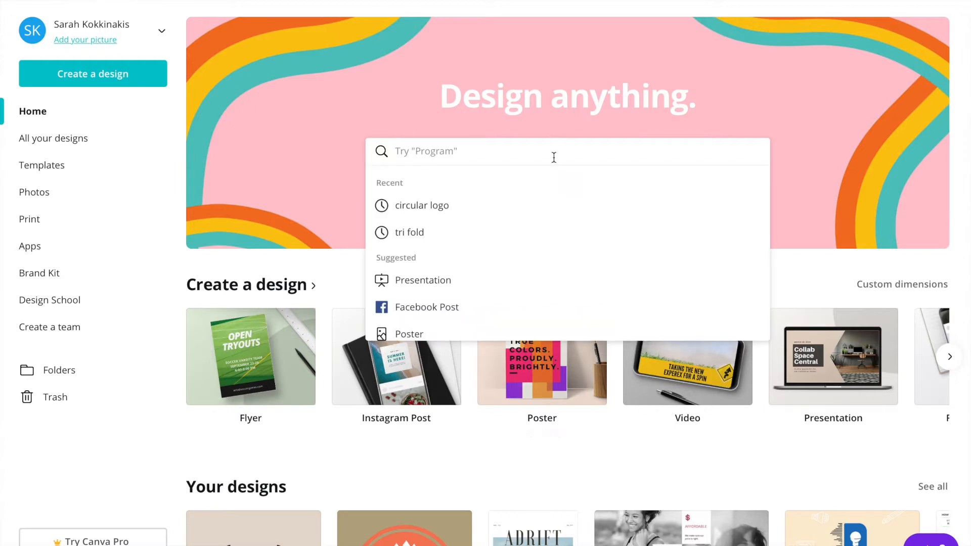
{"action": "type", "text": "infographic"}
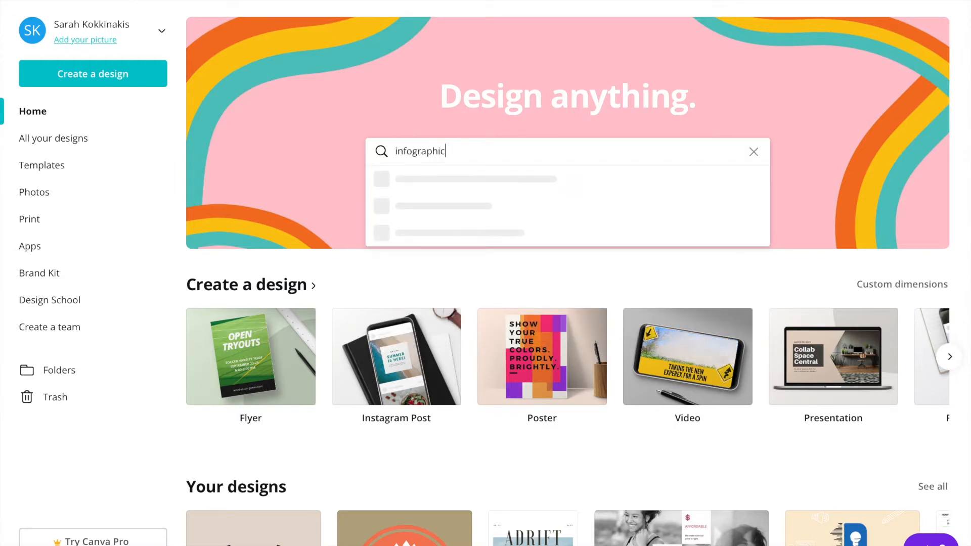
{"action": "key", "text": "Enter"}
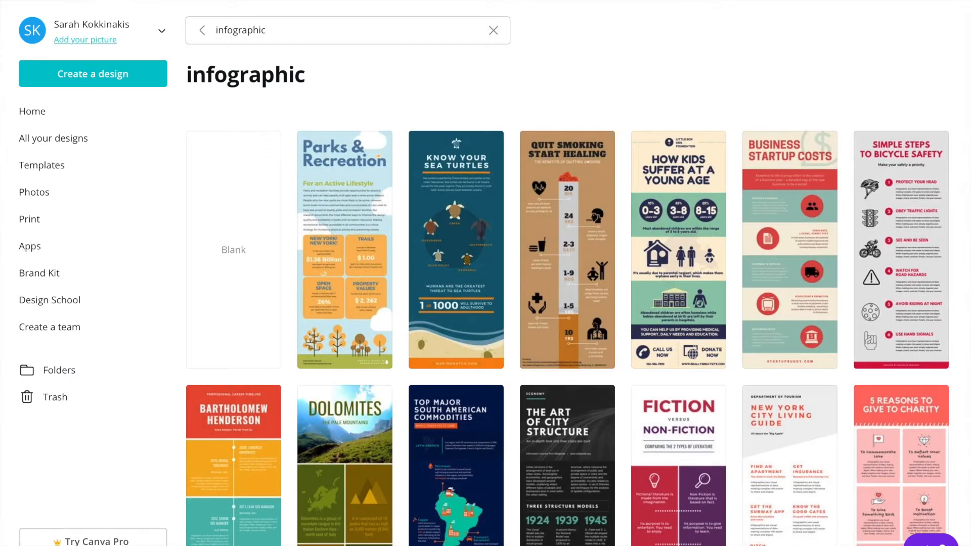
{"action": "mouse_move", "coordinate": [240, 141]}
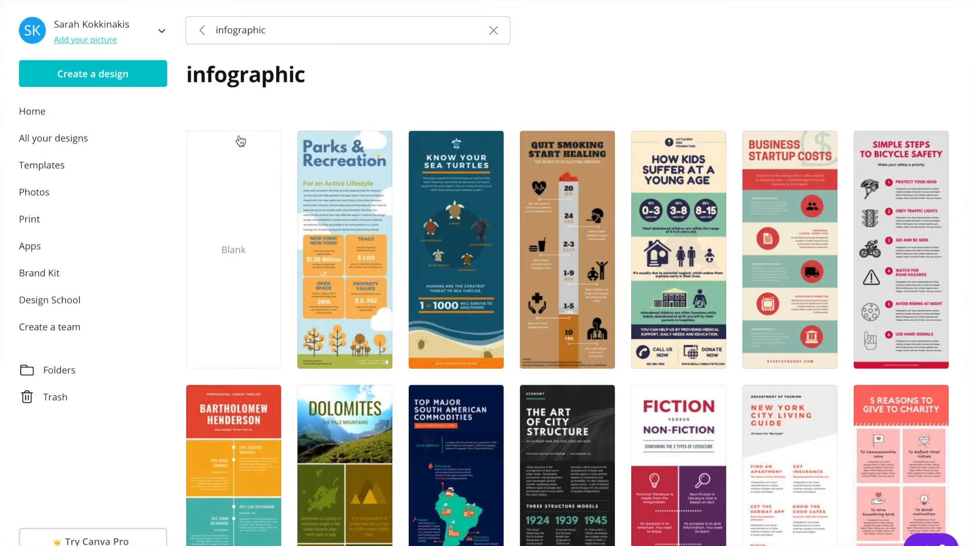
Step: Scroll the infographic results down to the ocean trash breakdown template
{"action": "scroll", "scroll_direction": "down", "scroll_amount": 3}
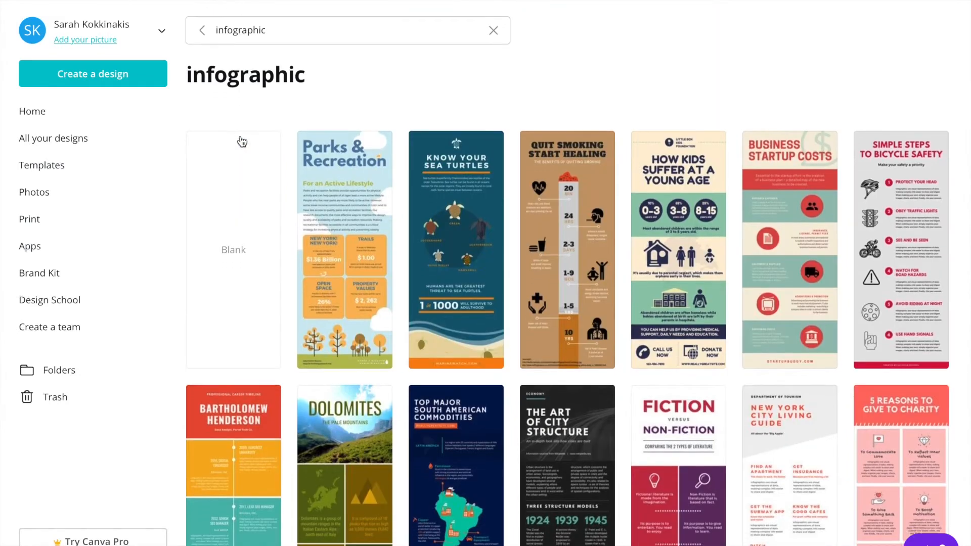
{"action": "mouse_move", "coordinate": [247, 262]}
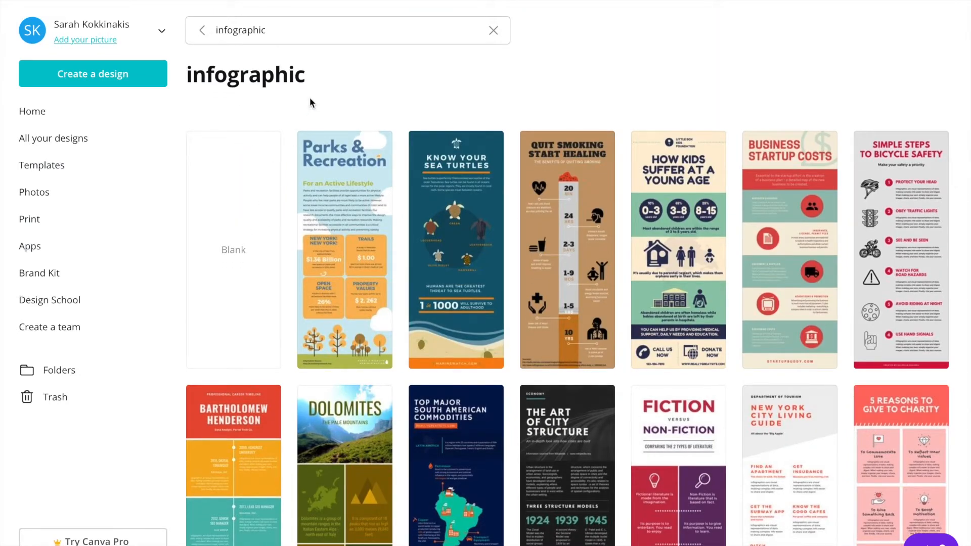
{"action": "mouse_move", "coordinate": [752, 270]}
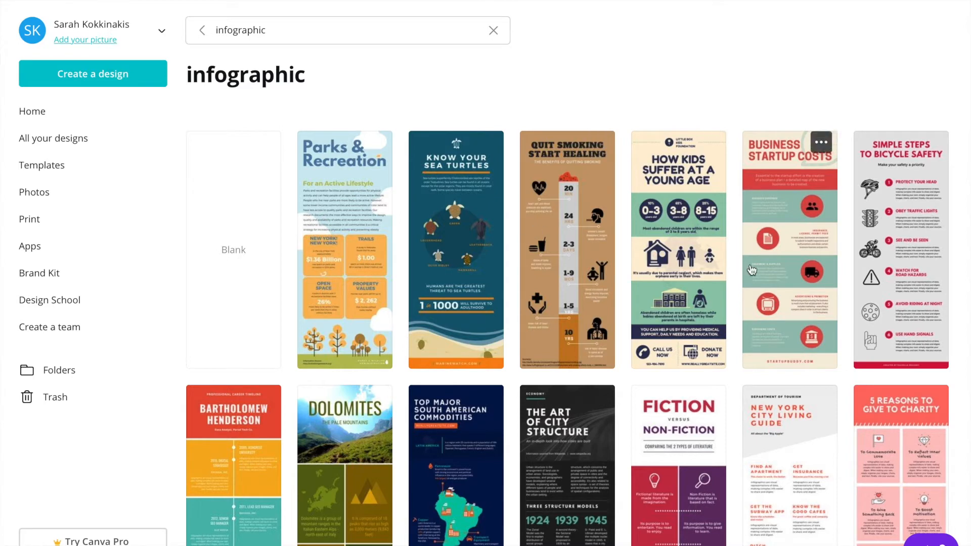
{"action": "mouse_move", "coordinate": [707, 271]}
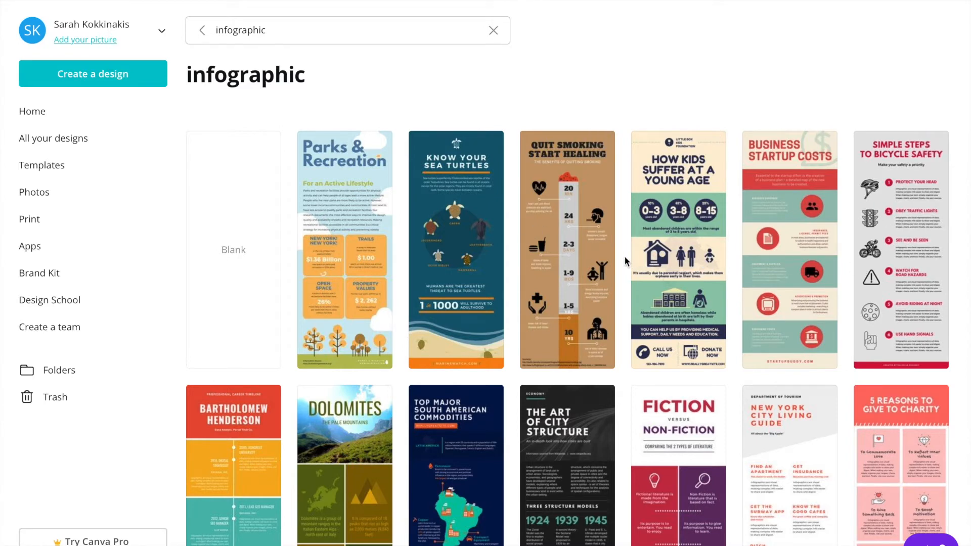
{"action": "scroll", "scroll_direction": "down", "scroll_amount": 3}
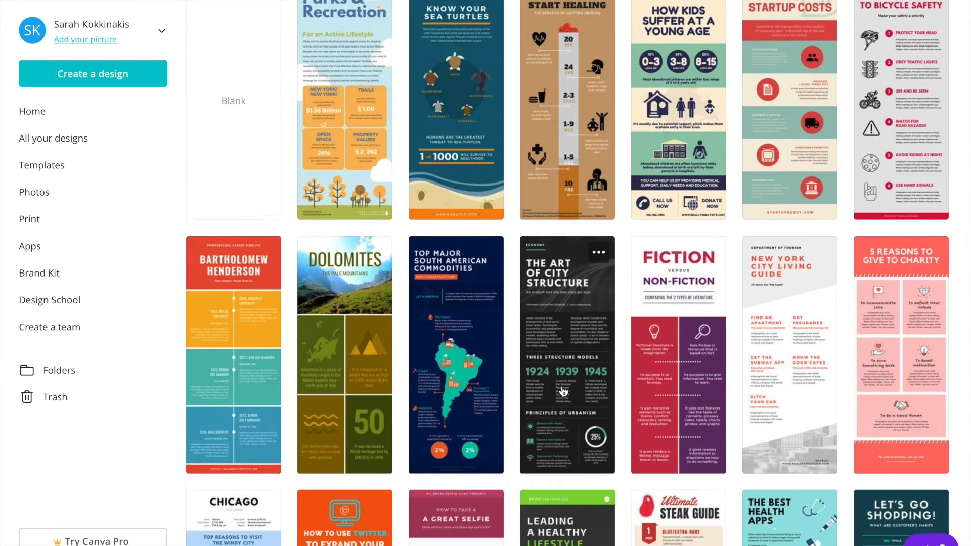
{"action": "scroll", "scroll_direction": "down", "scroll_amount": 3}
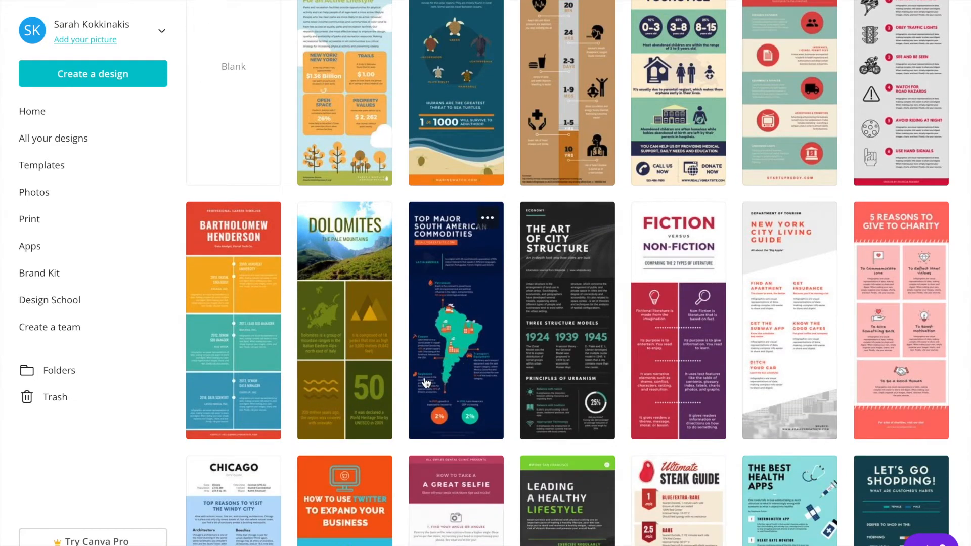
{"action": "mouse_move", "coordinate": [356, 329]}
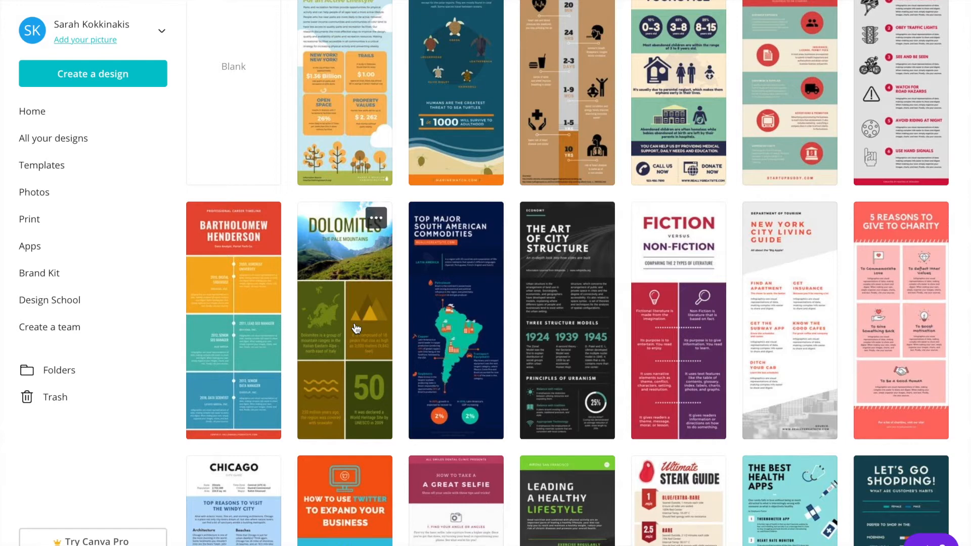
{"action": "mouse_move", "coordinate": [320, 390]}
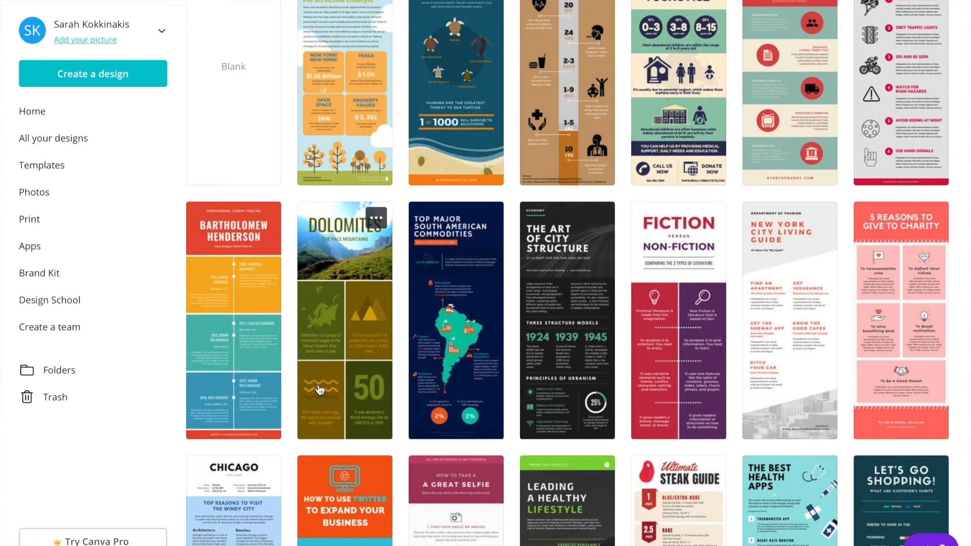
{"action": "mouse_move", "coordinate": [463, 371]}
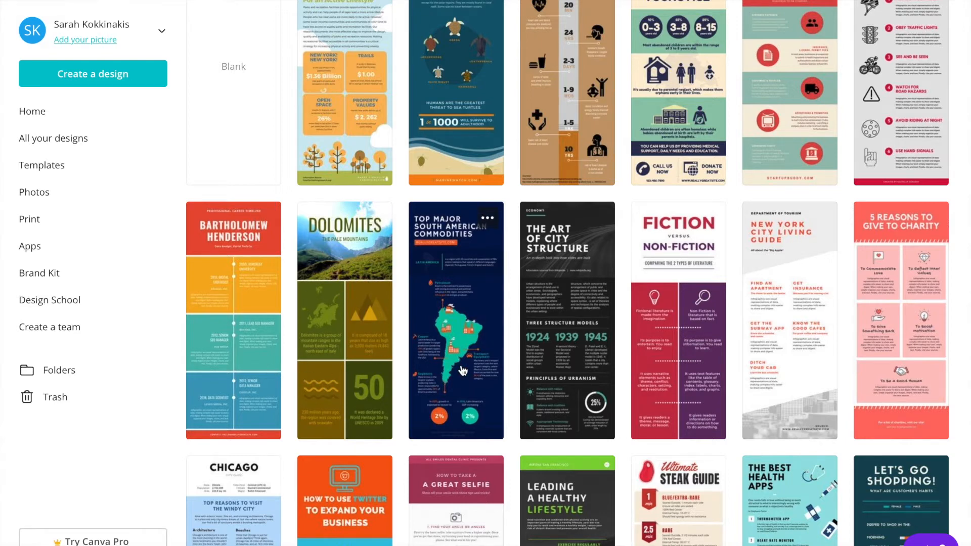
{"action": "scroll", "scroll_direction": "down", "scroll_amount": 3}
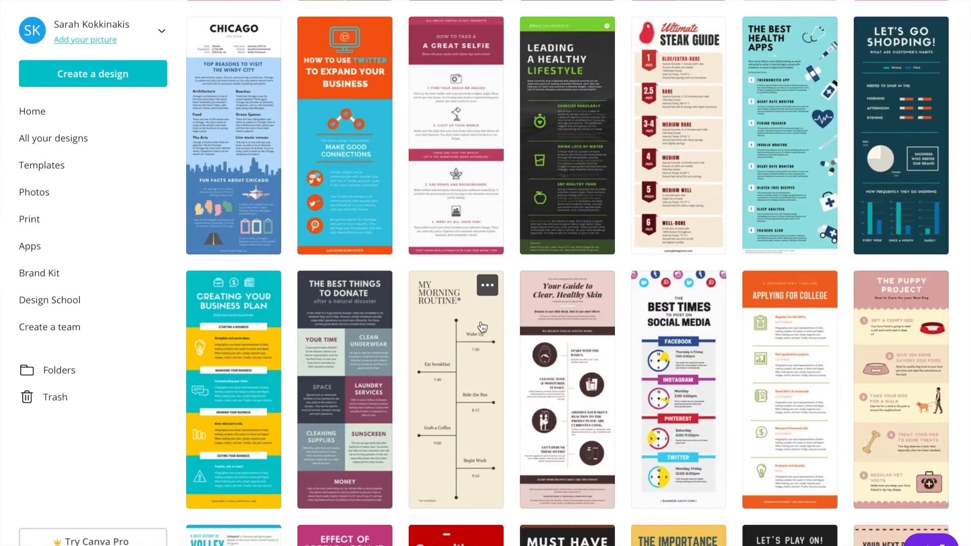
{"action": "scroll", "scroll_direction": "down", "scroll_amount": 3}
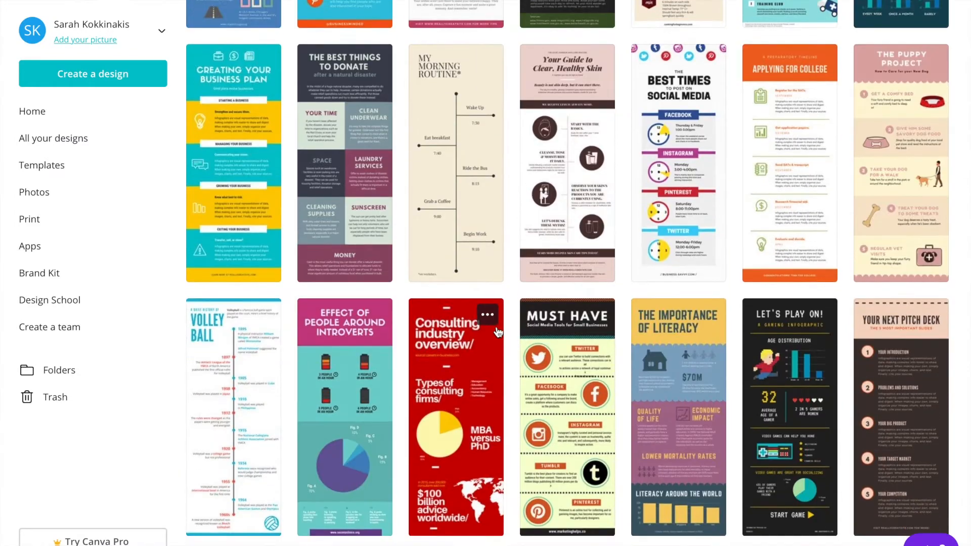
{"action": "scroll", "scroll_direction": "down", "scroll_amount": 3}
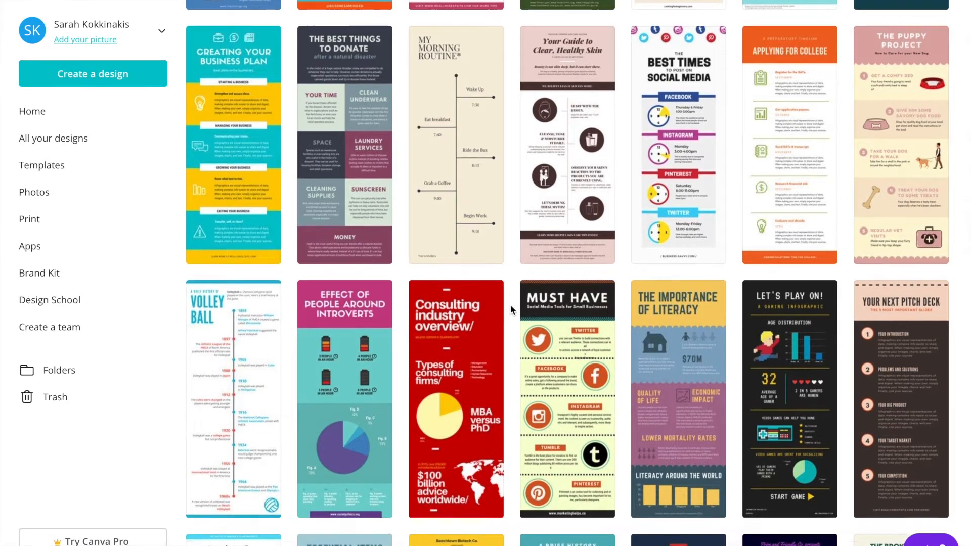
{"action": "scroll", "scroll_direction": "down", "scroll_amount": 3}
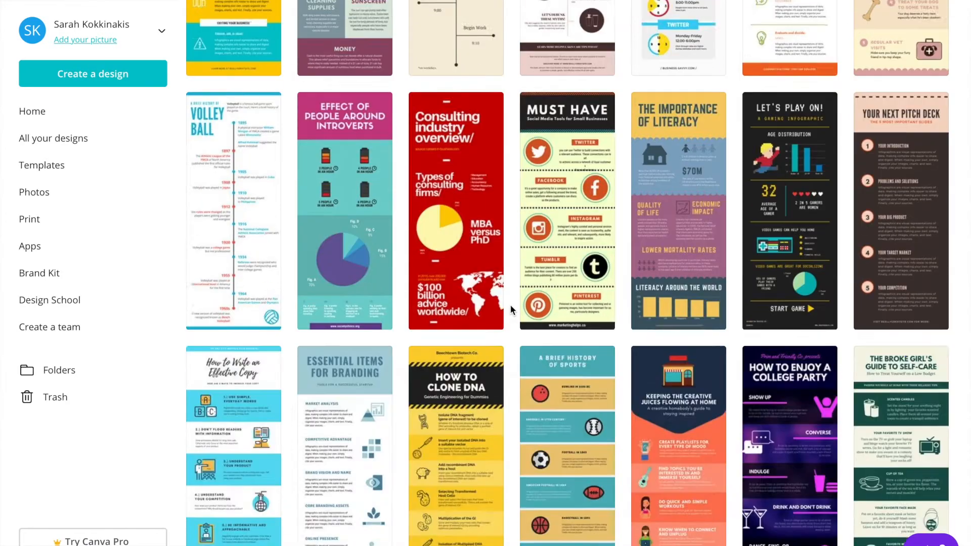
{"action": "scroll", "scroll_direction": "down", "scroll_amount": 3}
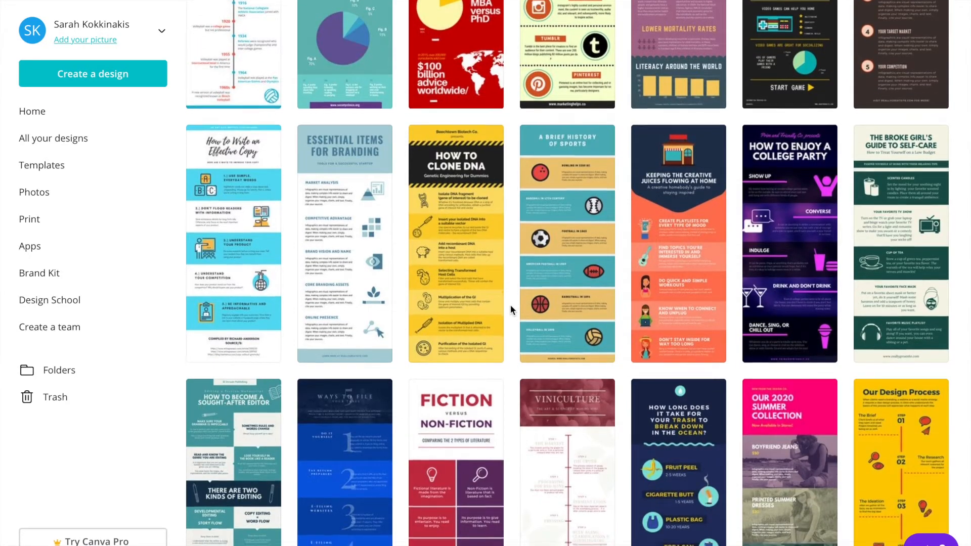
{"action": "scroll", "scroll_direction": "down", "scroll_amount": 3}
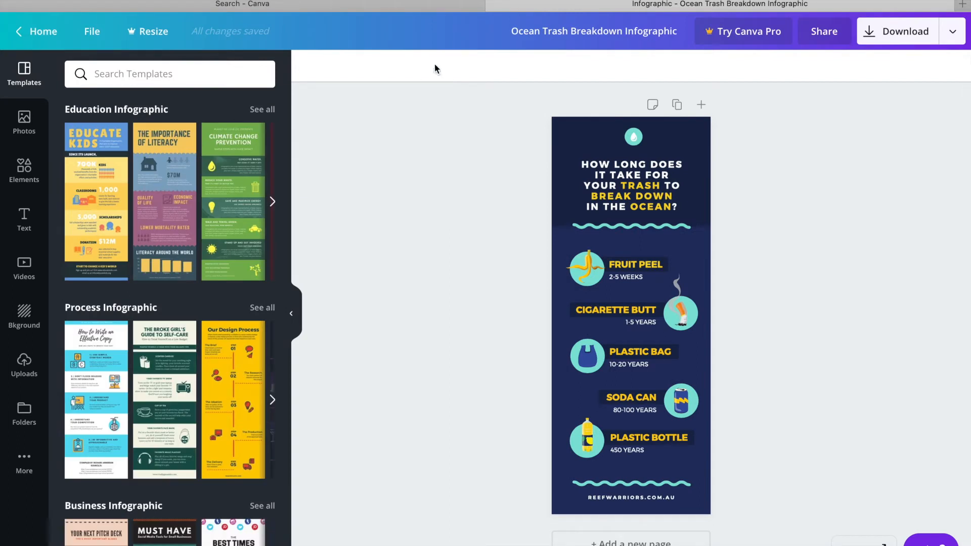
{"action": "mouse_move", "coordinate": [210, 325]}
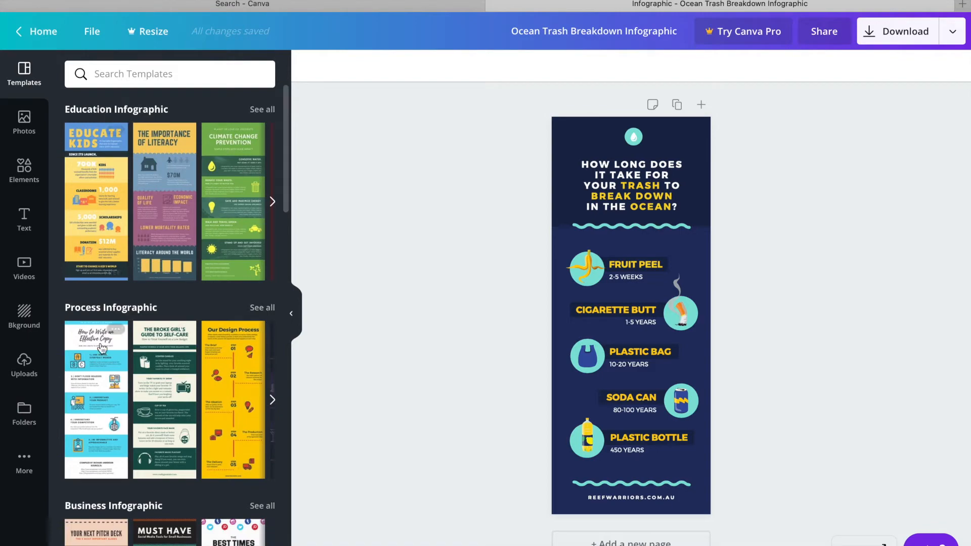
{"action": "scroll", "scroll_direction": "down", "scroll_amount": 3}
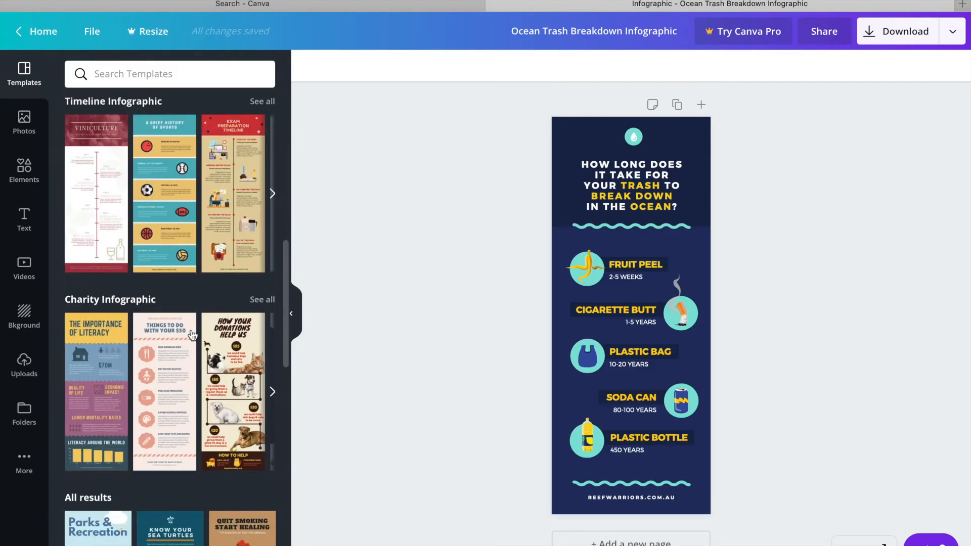
{"action": "scroll", "scroll_direction": "down", "scroll_amount": 3}
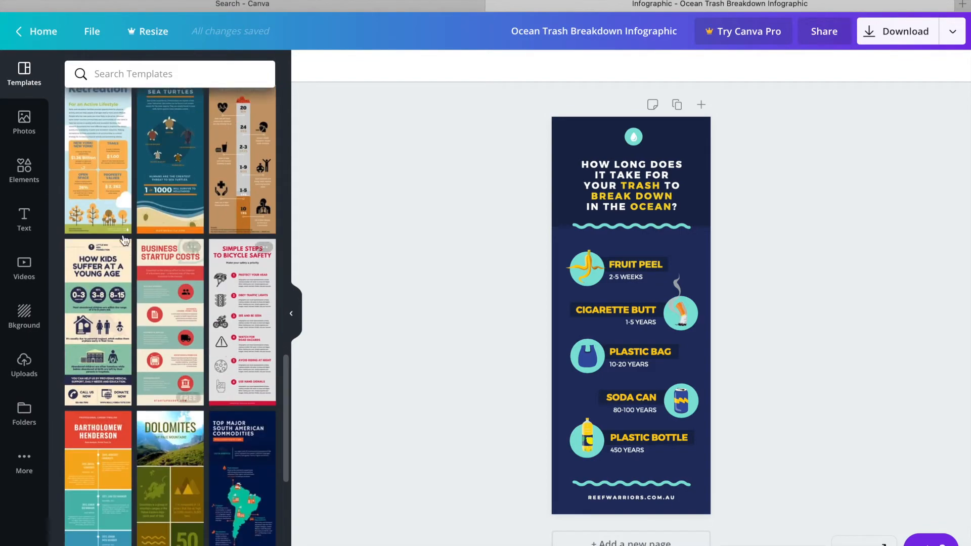
{"action": "mouse_move", "coordinate": [710, 395]}
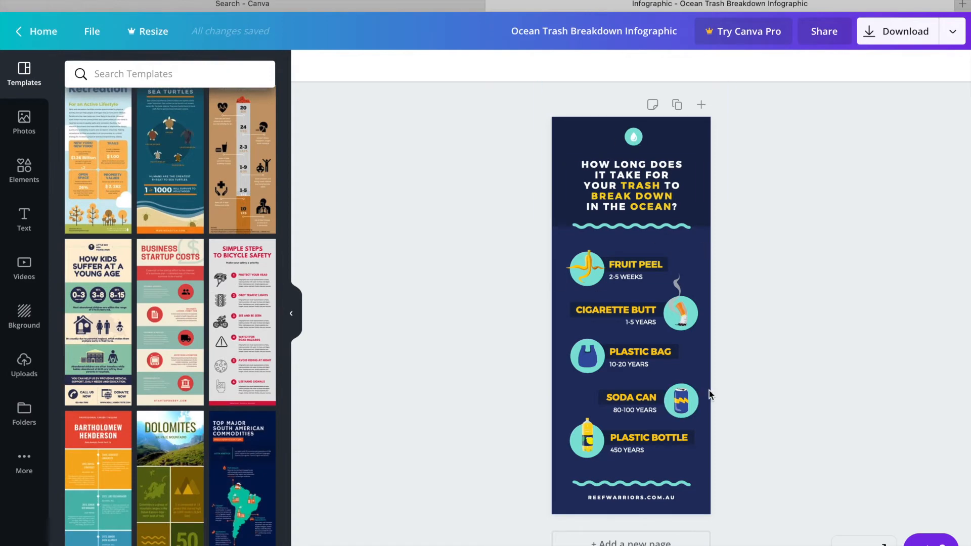
{"action": "left_click", "coordinate": [626, 157]}
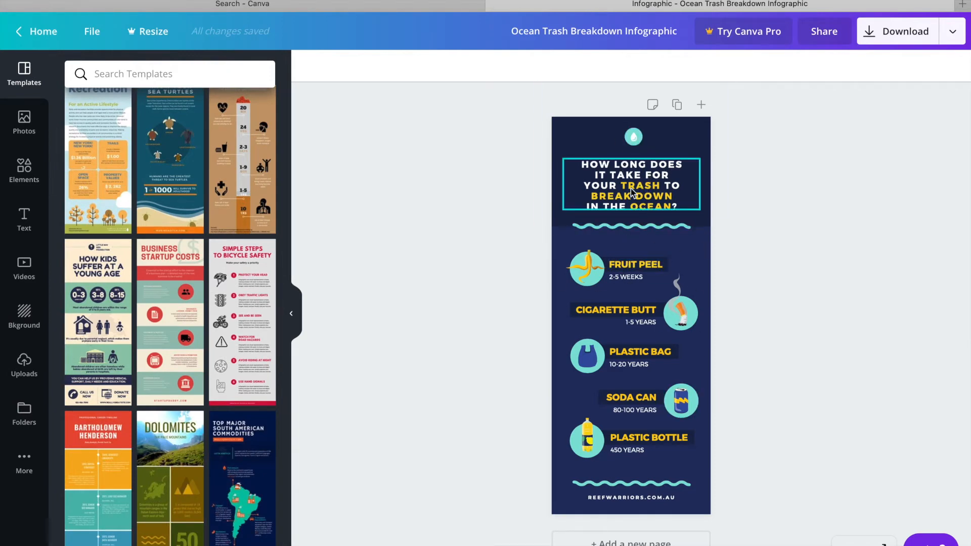
Step: Change the FRUIT PEEL label to BANANA PEEL and widen it to one line
{"action": "left_click", "coordinate": [636, 264]}
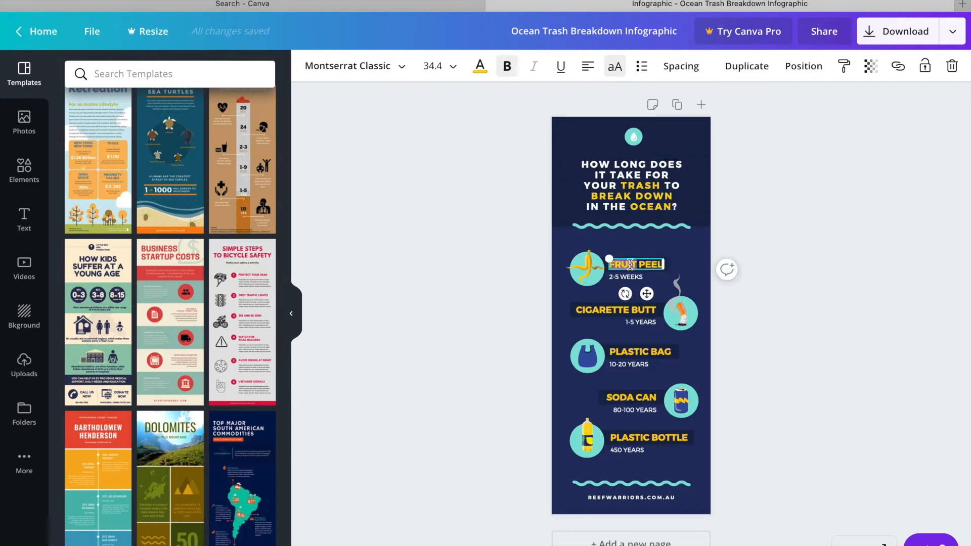
{"action": "type", "text": "BANN PEEL"}
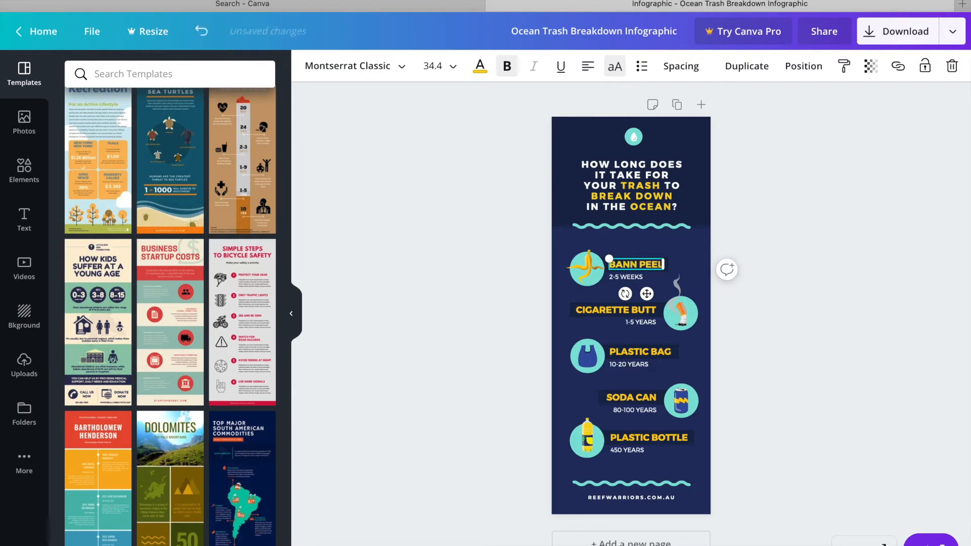
{"action": "type", "text": "BANANA PEEL"}
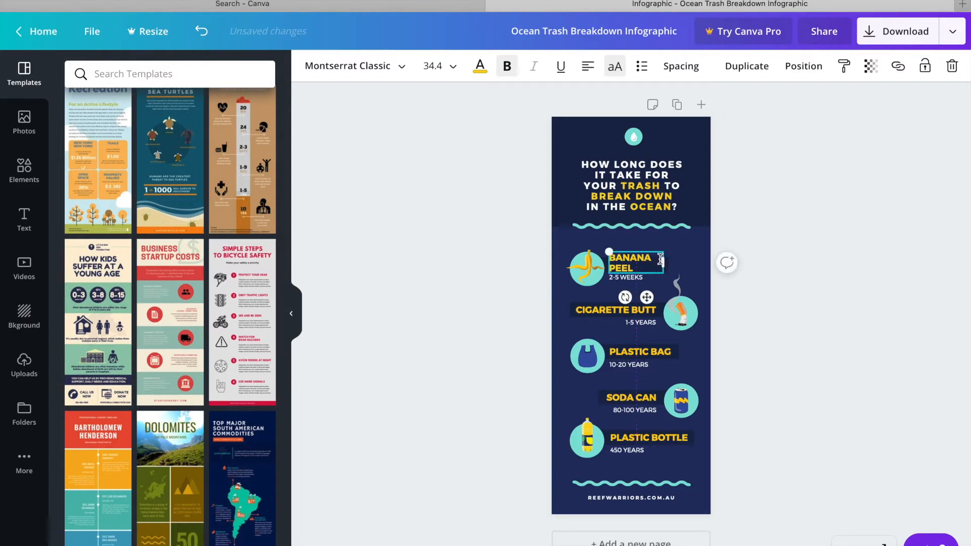
{"action": "left_click_drag", "start_coordinate": [662, 260], "coordinate": [672, 259]}
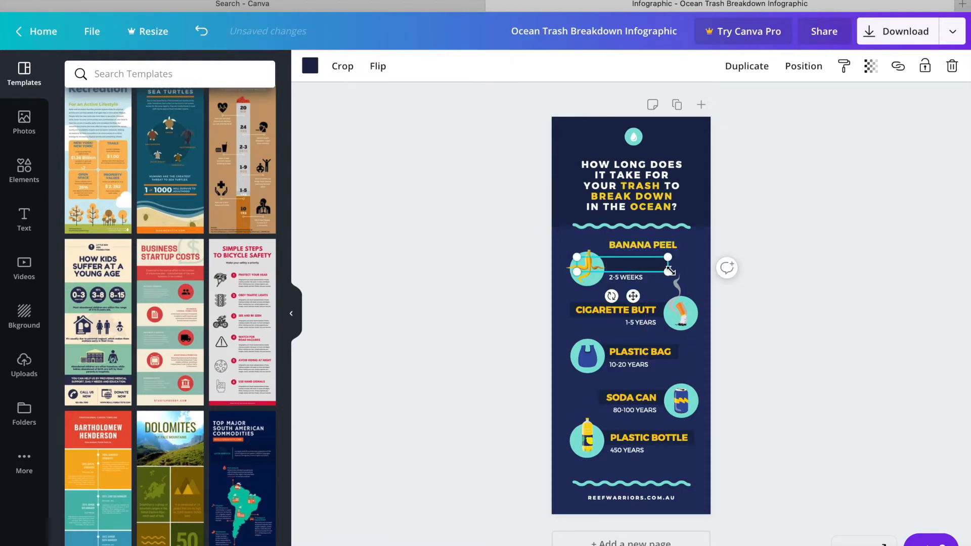
{"action": "double_click", "coordinate": [643, 245]}
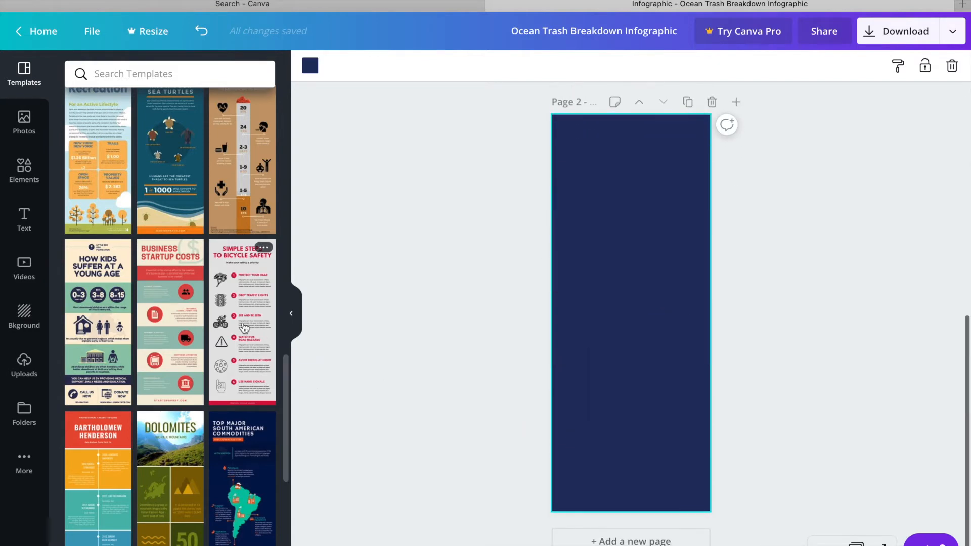
Step: Apply the Dolomites layout to page 2 and place its mountain icon on page 1
{"action": "left_click", "coordinate": [169, 478]}
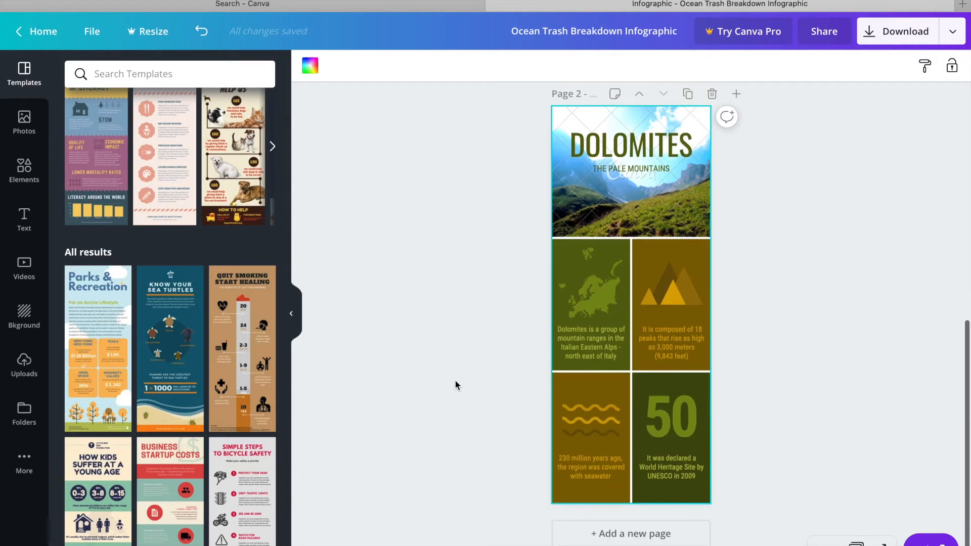
{"action": "left_click", "coordinate": [671, 289]}
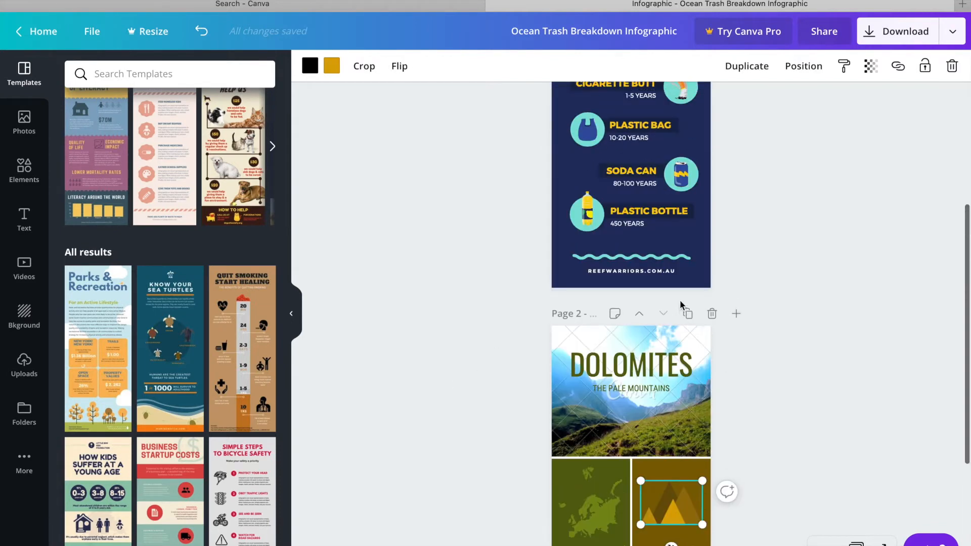
{"action": "scroll", "scroll_direction": "down", "scroll_amount": 3}
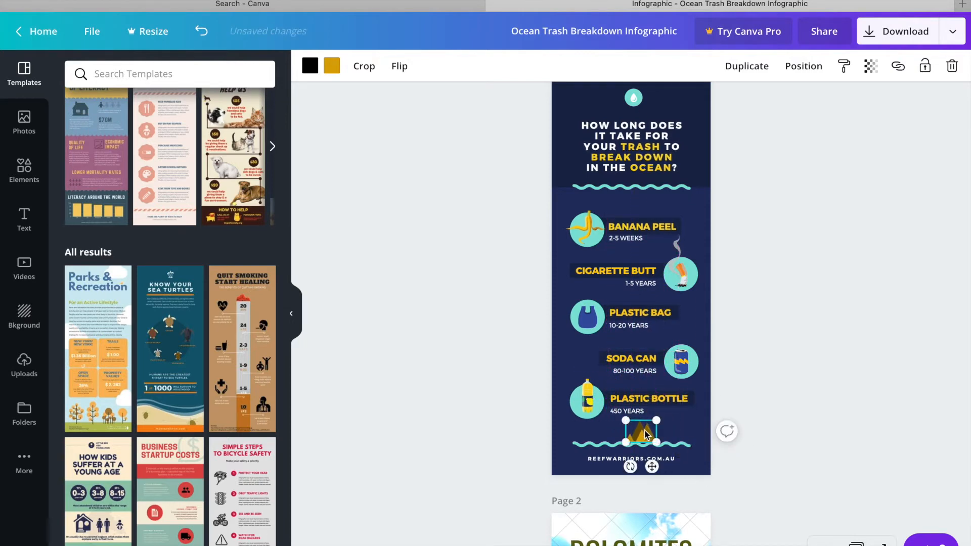
{"action": "left_click", "coordinate": [761, 375]}
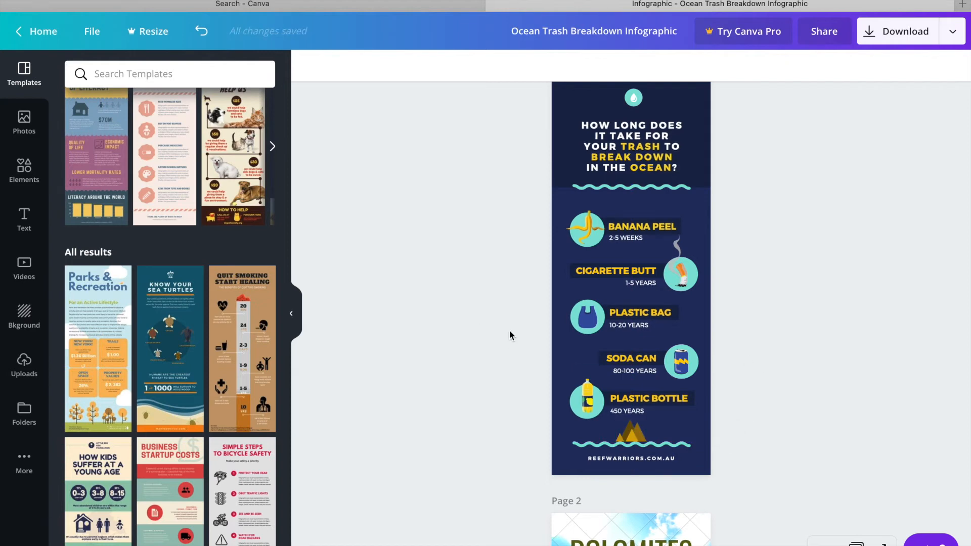
Step: Scroll down and select the mountain photo in the Dolomites page header
{"action": "scroll", "scroll_direction": "down", "scroll_amount": 3}
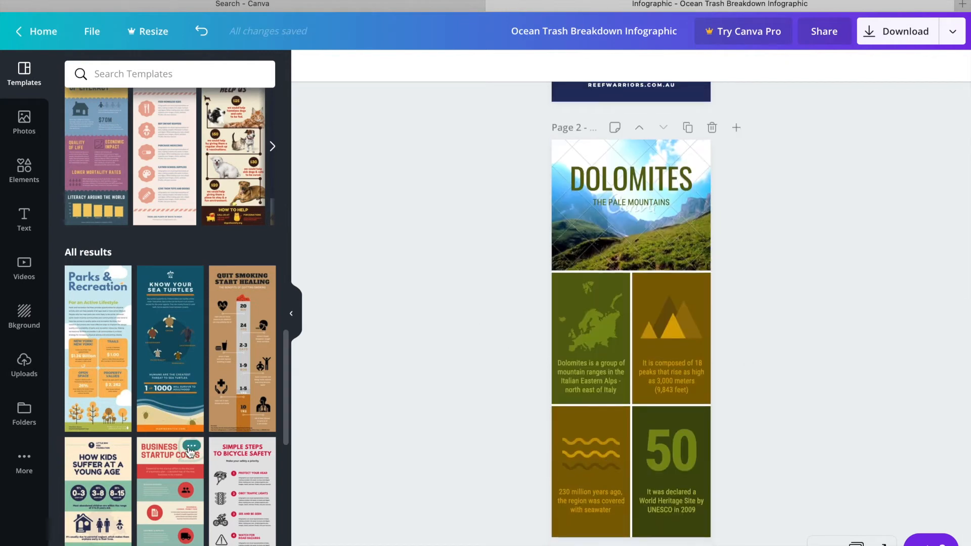
{"action": "scroll", "scroll_direction": "down", "scroll_amount": 3}
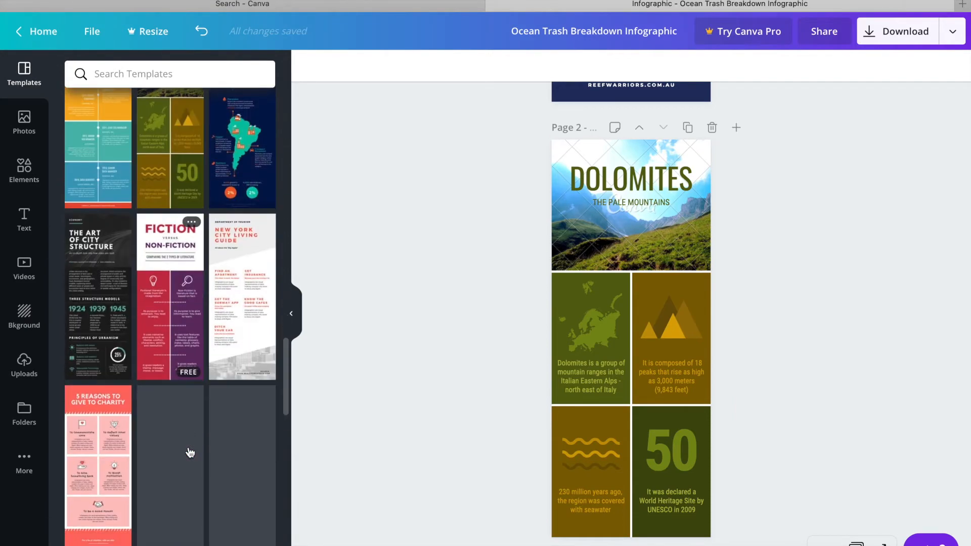
{"action": "scroll", "scroll_direction": "down", "scroll_amount": 3}
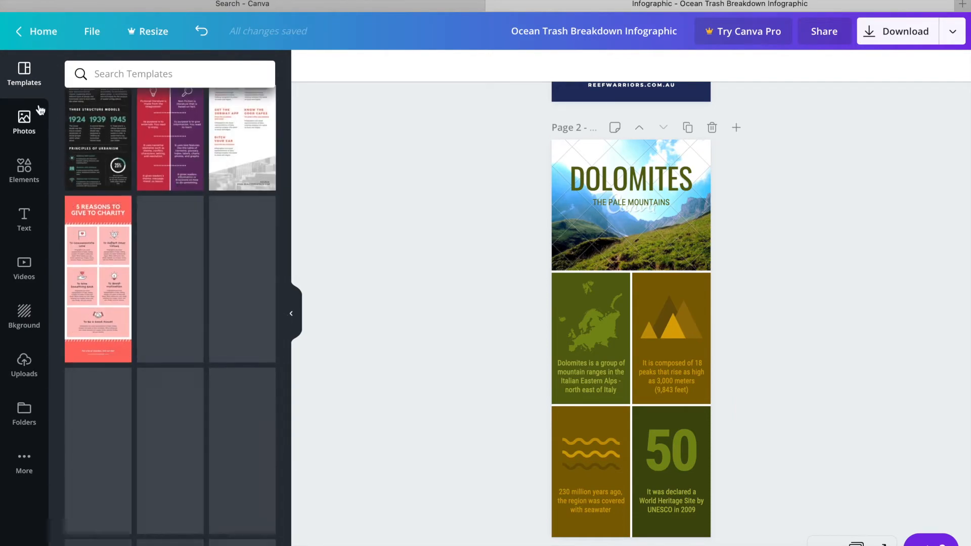
{"action": "left_click", "coordinate": [607, 249]}
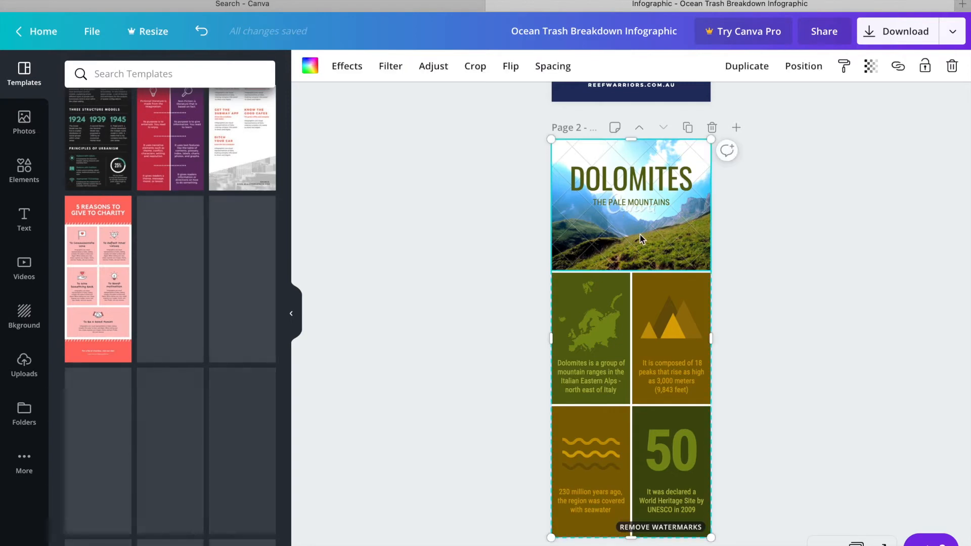
{"action": "mouse_move", "coordinate": [660, 235]}
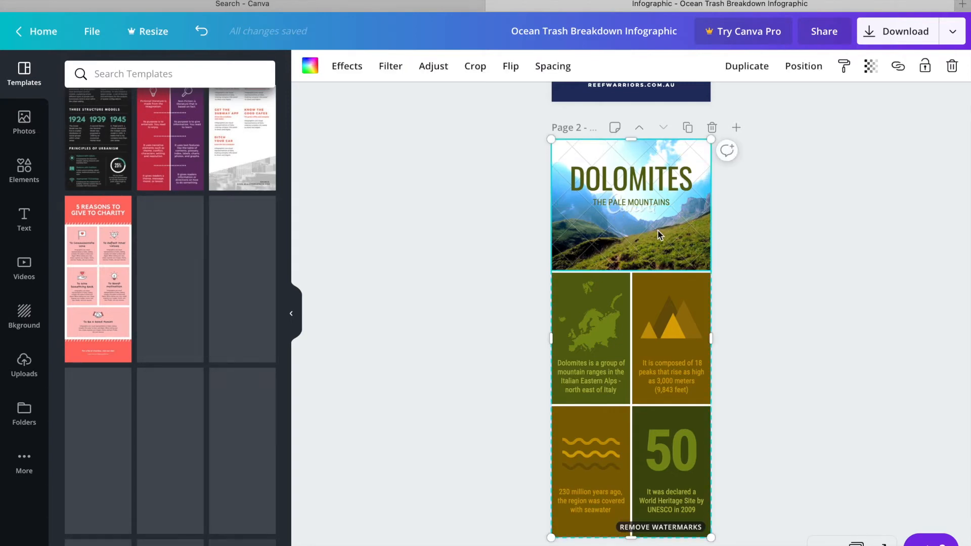
{"action": "mouse_move", "coordinate": [686, 528]}
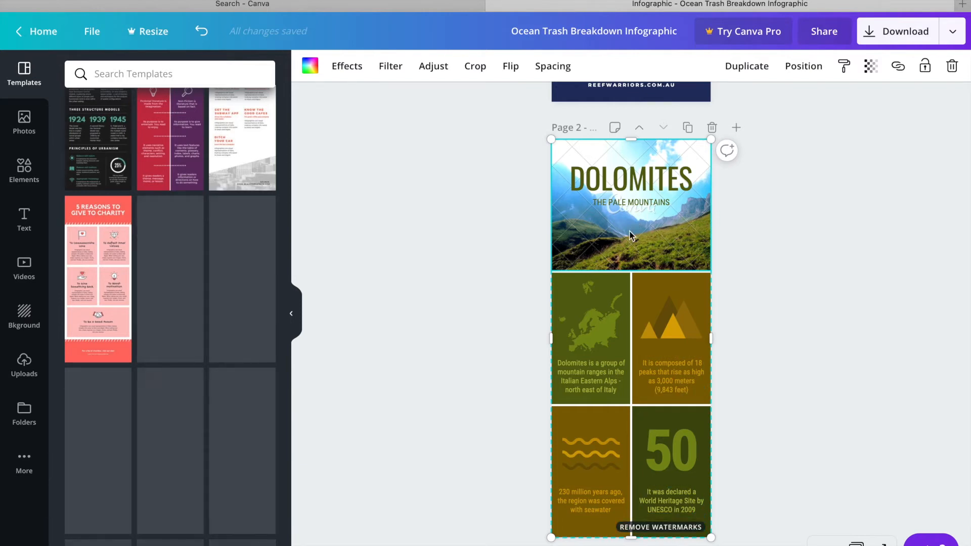
{"action": "mouse_move", "coordinate": [674, 262]}
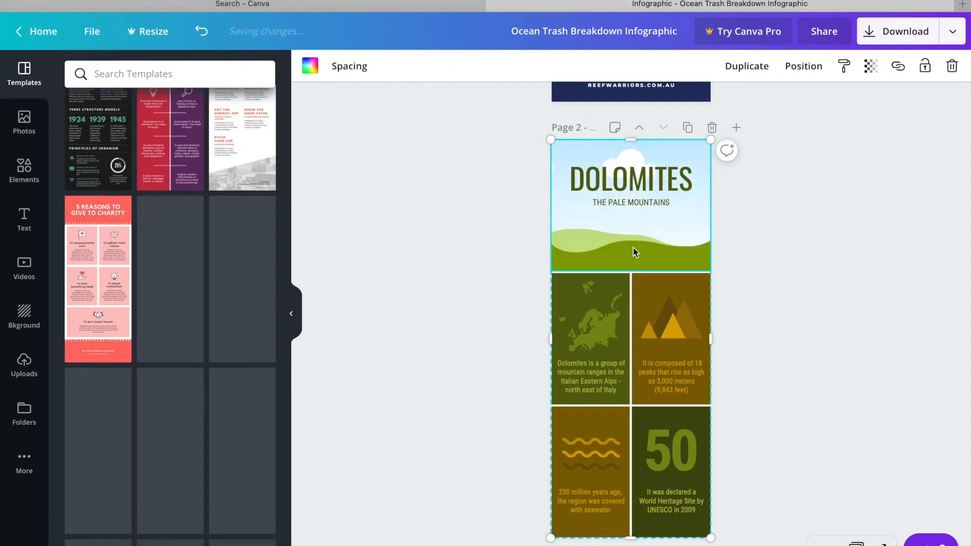
Step: Search the stock photo library for 'mountains'
{"action": "left_click", "coordinate": [24, 120]}
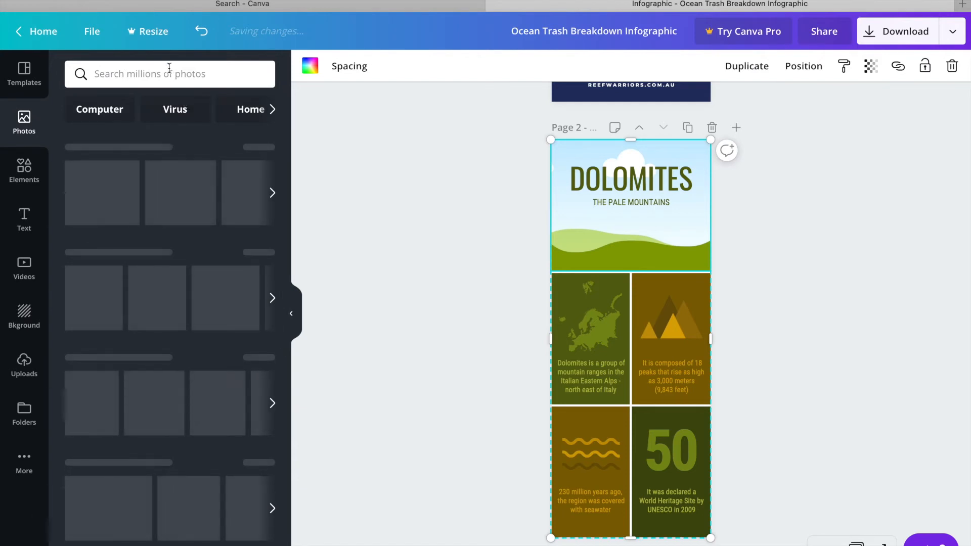
{"action": "left_click", "coordinate": [169, 74]}
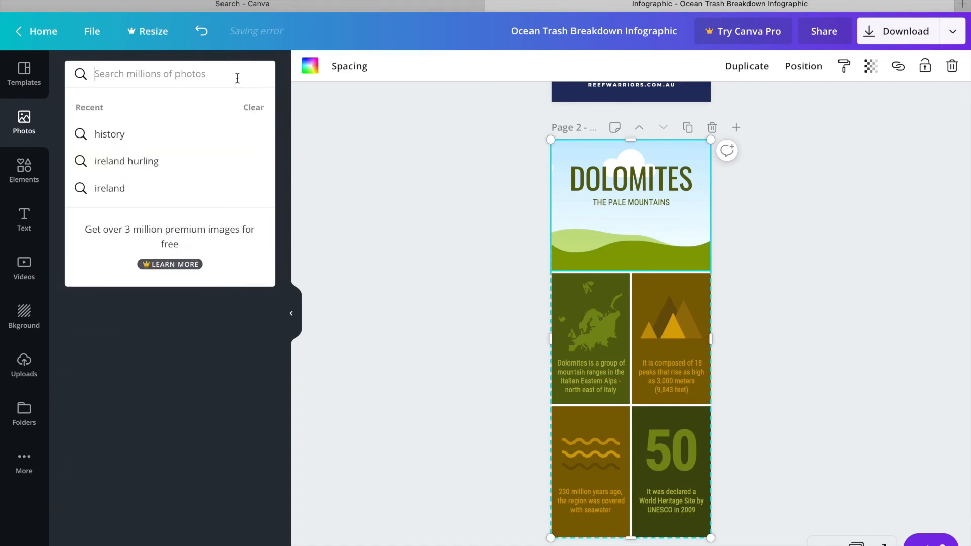
{"action": "type", "text": "mountains"}
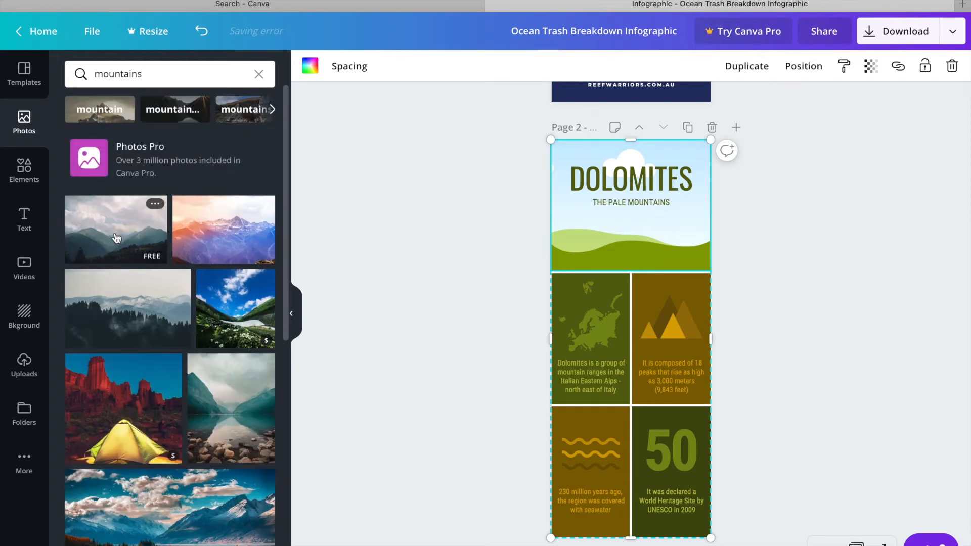
{"action": "mouse_move", "coordinate": [150, 261]}
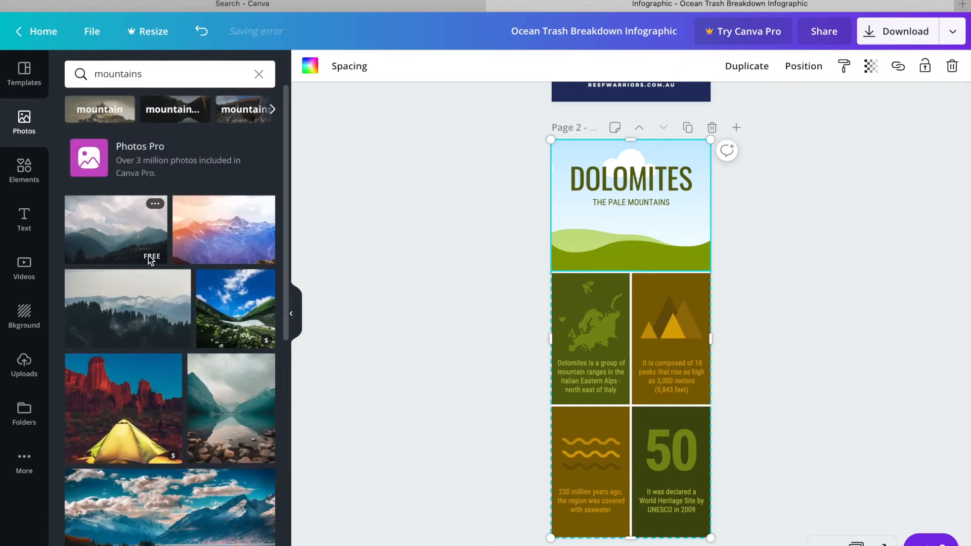
{"action": "mouse_move", "coordinate": [149, 316]}
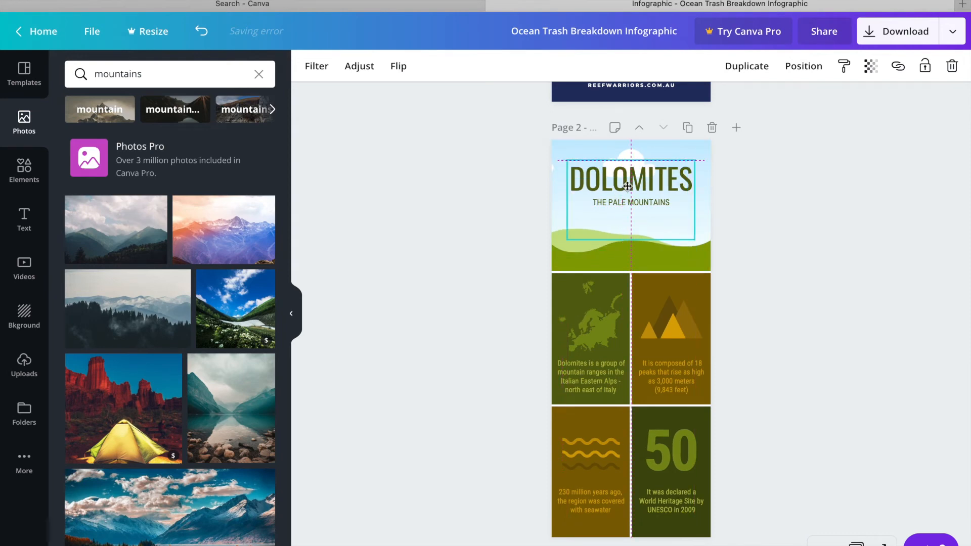
Step: Put the misty forest photo in the Dolomites header and stretch it to fill
{"action": "left_click", "coordinate": [631, 179]}
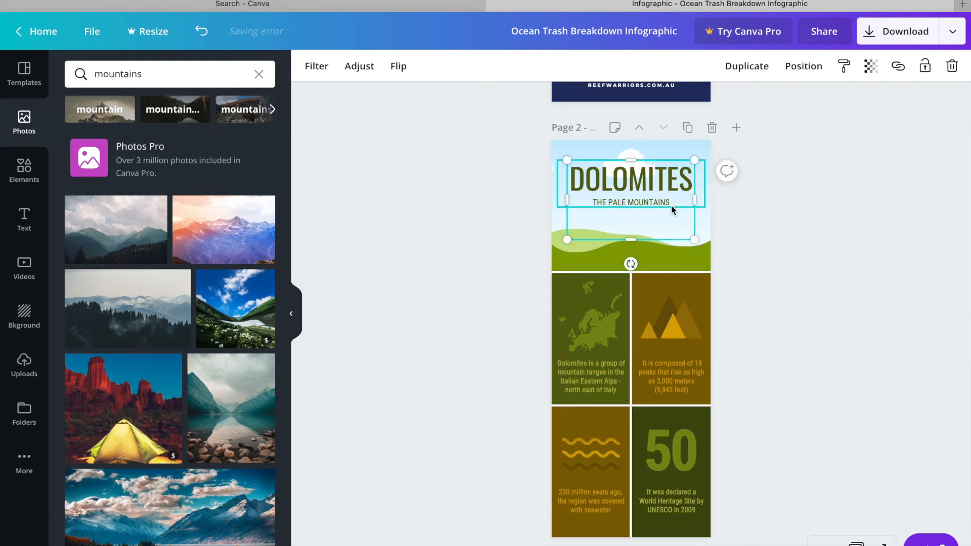
{"action": "left_click", "coordinate": [359, 66]}
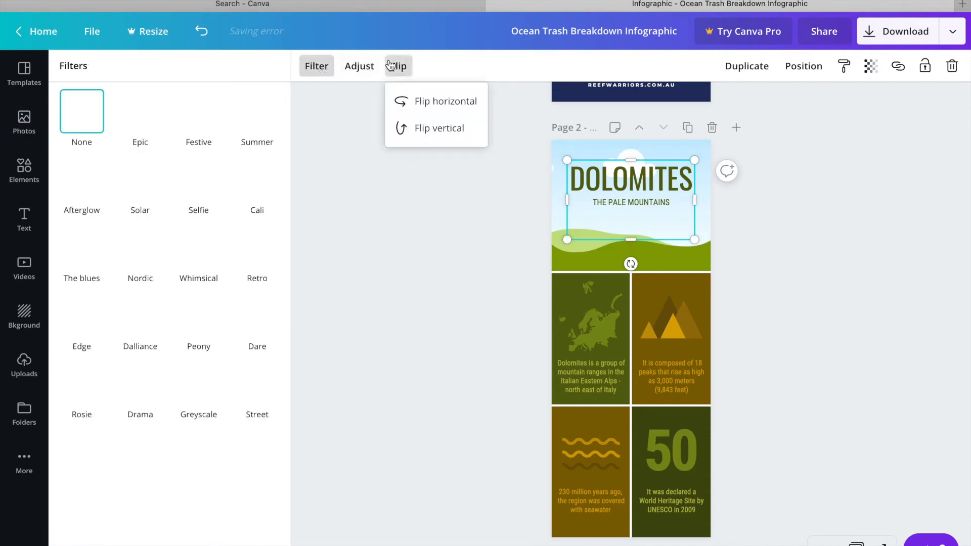
{"action": "left_click", "coordinate": [803, 65]}
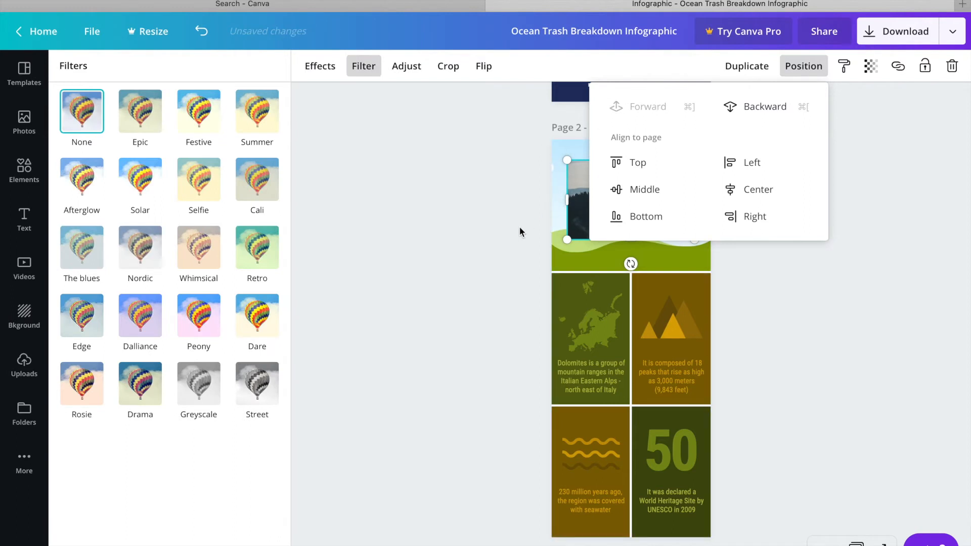
{"action": "left_click", "coordinate": [320, 66]}
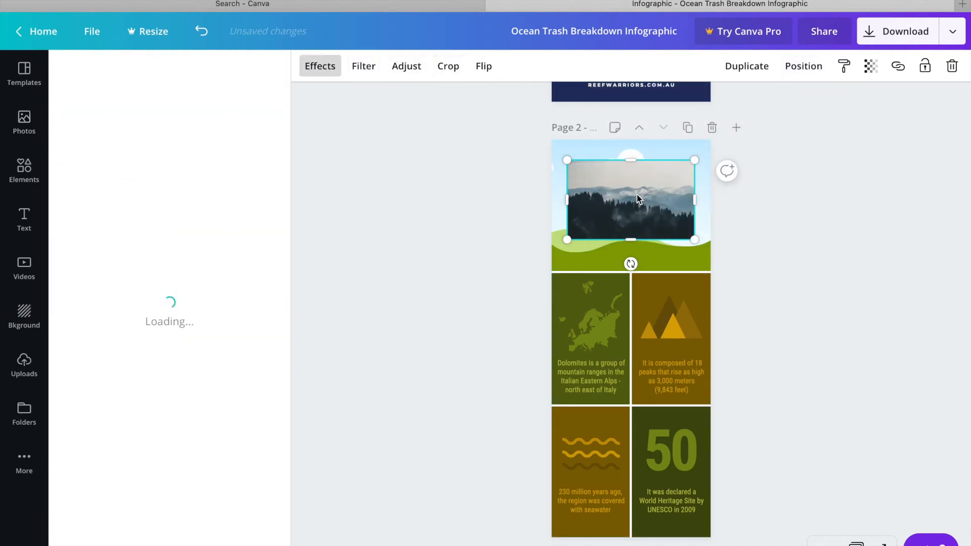
{"action": "left_click_drag", "start_coordinate": [638, 199], "coordinate": [619, 215]}
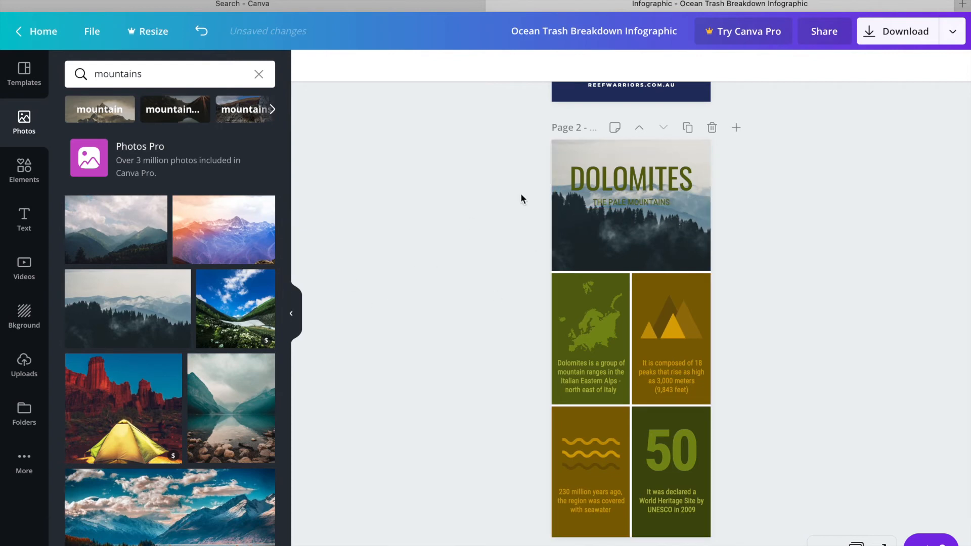
Step: Deselect the forest header photo, scroll back to page 1, and open Elements
{"action": "left_click", "coordinate": [590, 442]}
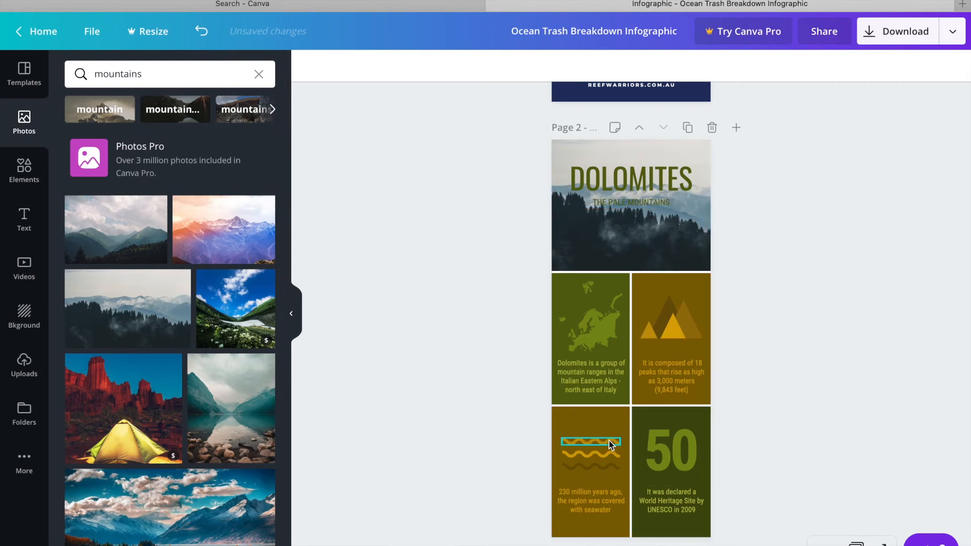
{"action": "scroll", "scroll_direction": "down", "scroll_amount": 3}
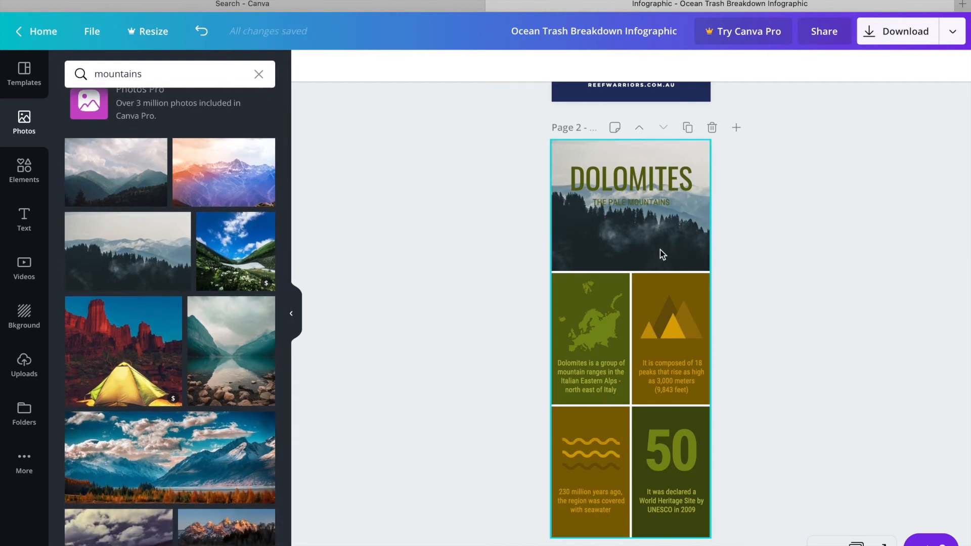
{"action": "mouse_move", "coordinate": [624, 220]}
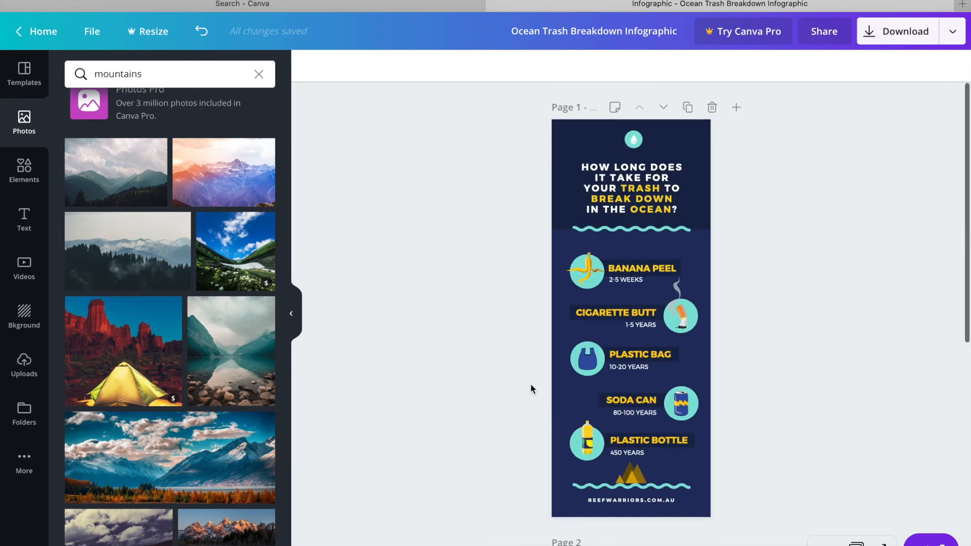
{"action": "scroll", "scroll_direction": "down", "scroll_amount": 3}
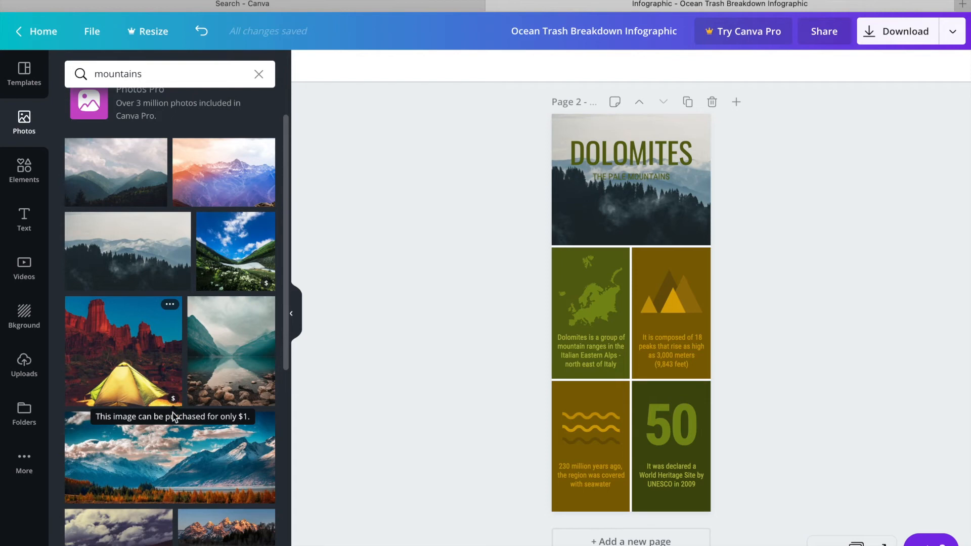
{"action": "left_click", "coordinate": [24, 166]}
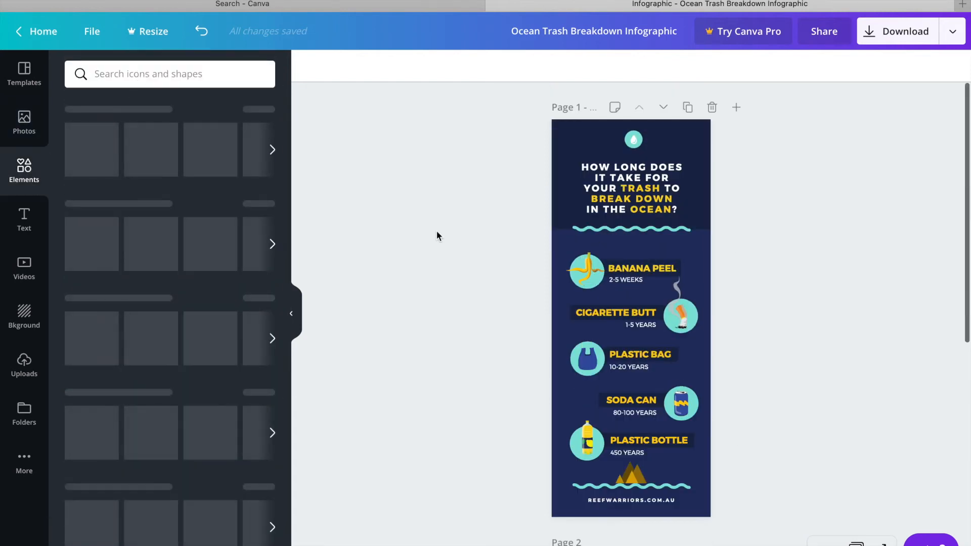
Step: Add a swirl line from a 'lines' search and recolour it olive green
{"action": "left_click", "coordinate": [630, 229]}
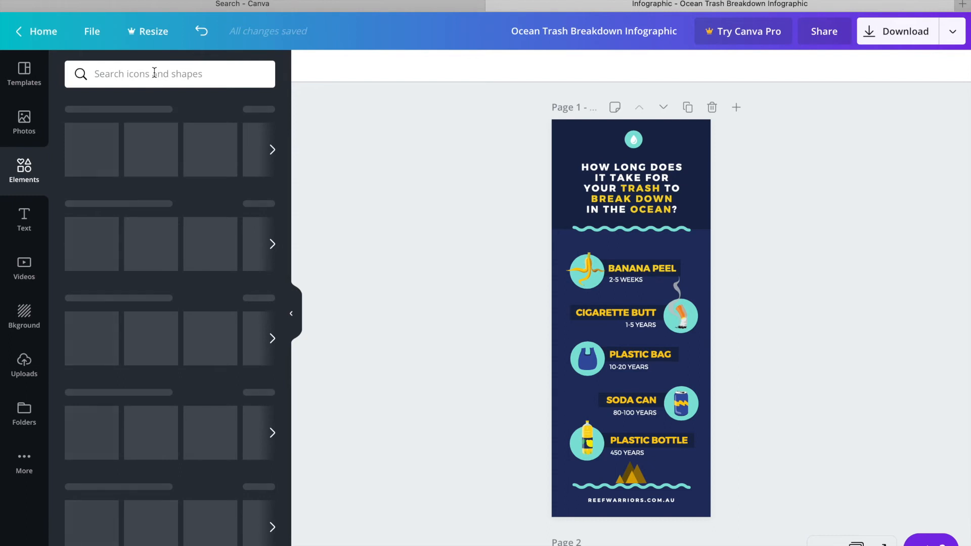
{"action": "type", "text": "lines"}
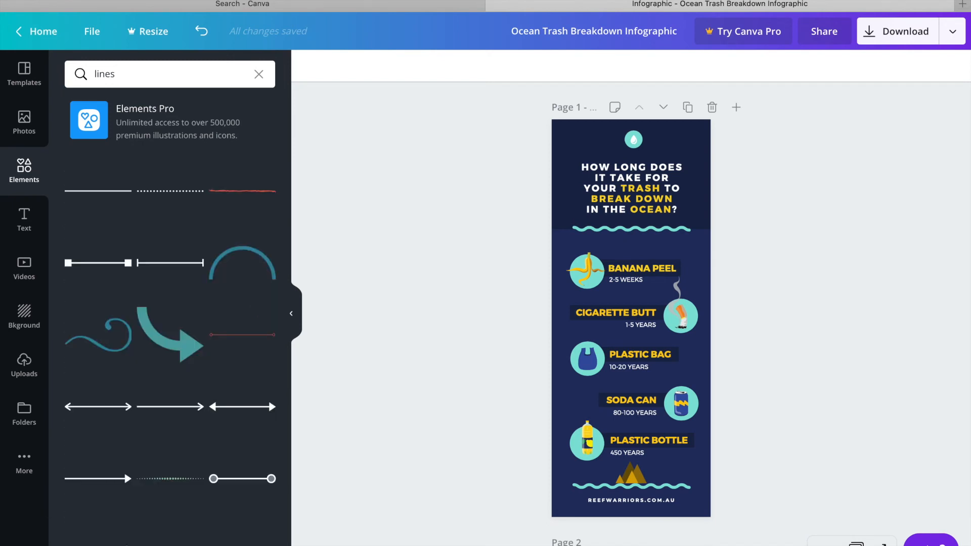
{"action": "mouse_move", "coordinate": [122, 192]}
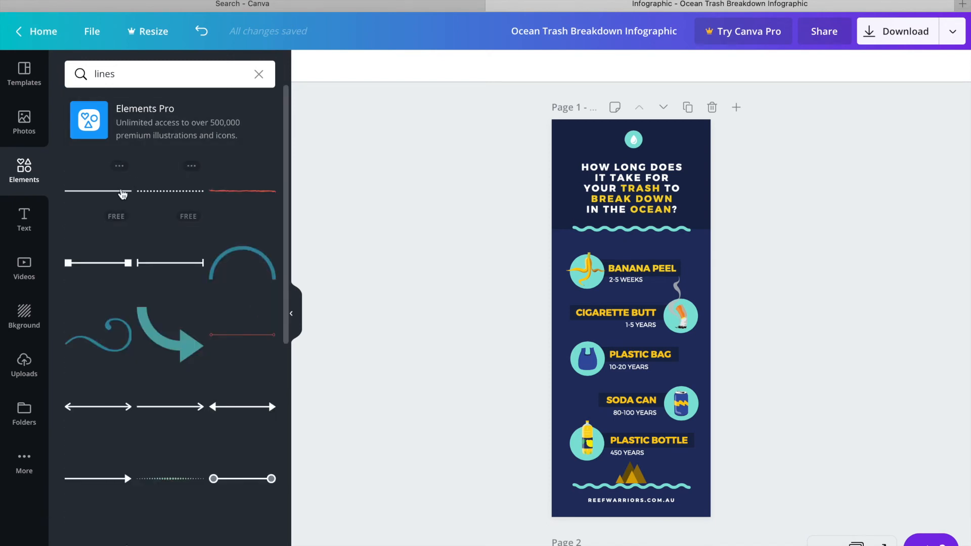
{"action": "mouse_move", "coordinate": [115, 338]}
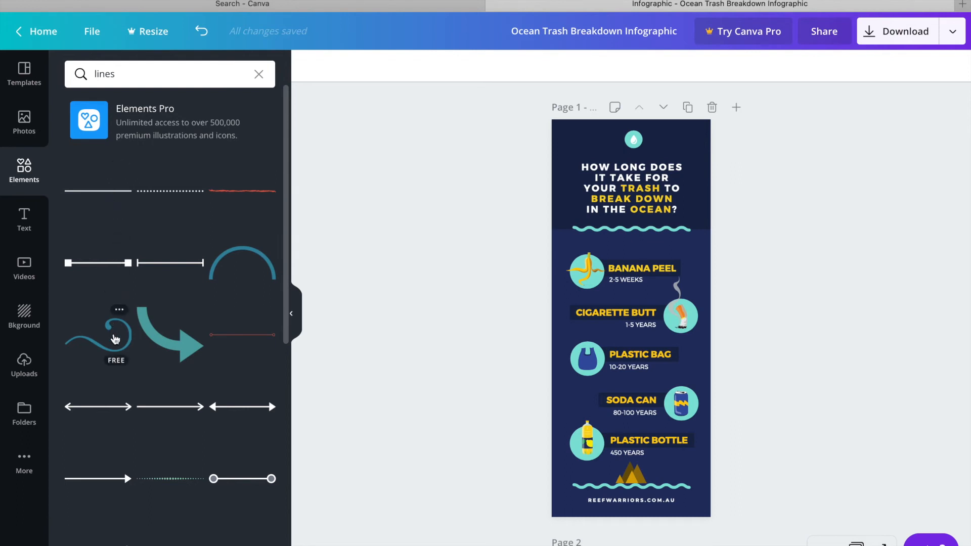
{"action": "mouse_move", "coordinate": [530, 279]}
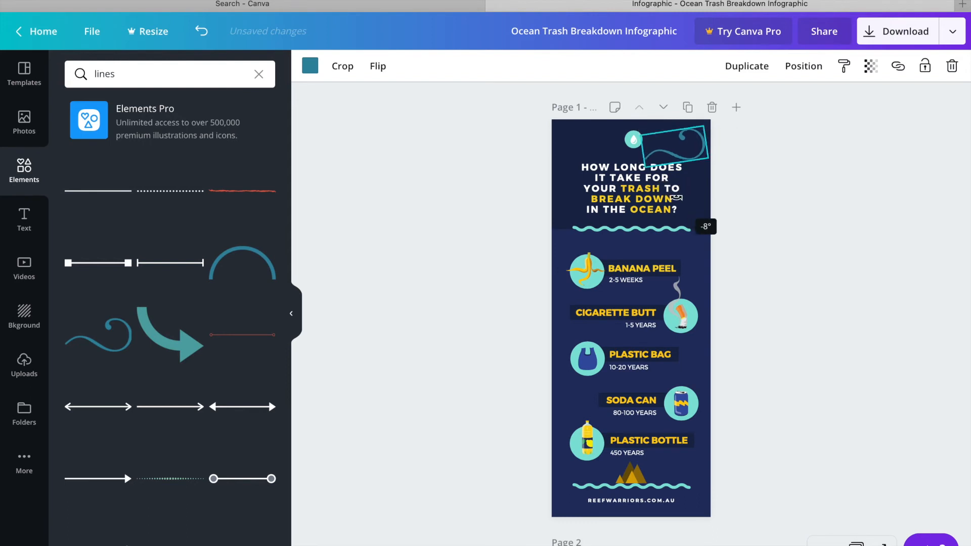
{"action": "left_click", "coordinate": [310, 66]}
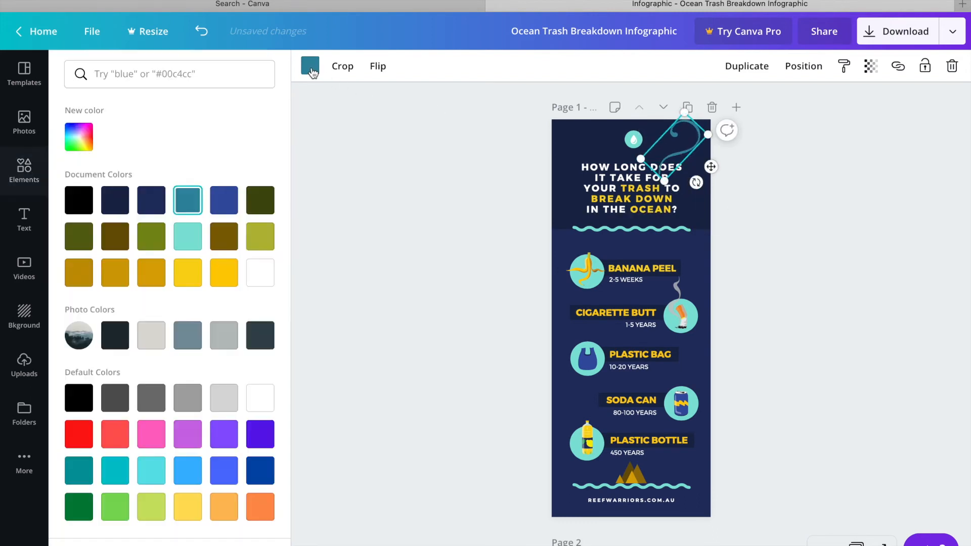
{"action": "left_click", "coordinate": [78, 201]}
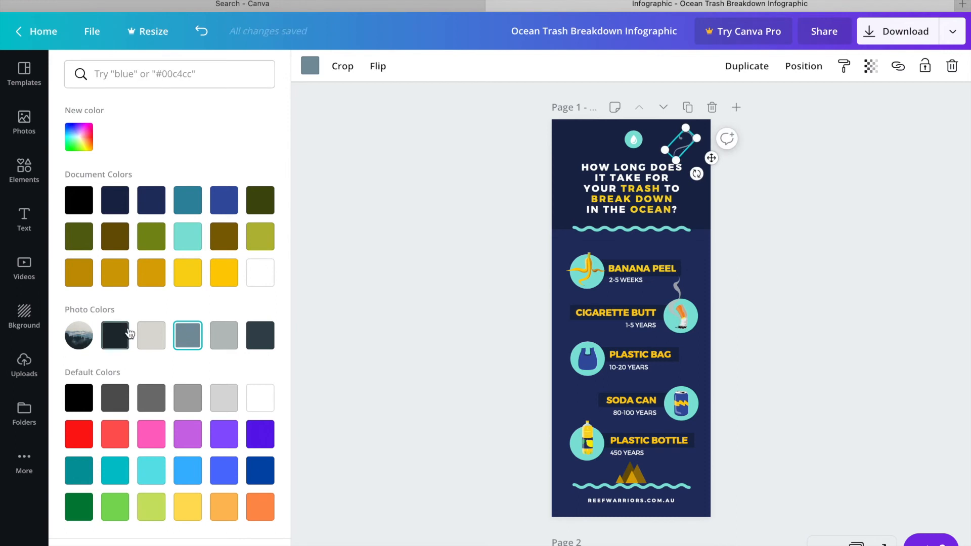
{"action": "left_click", "coordinate": [151, 237]}
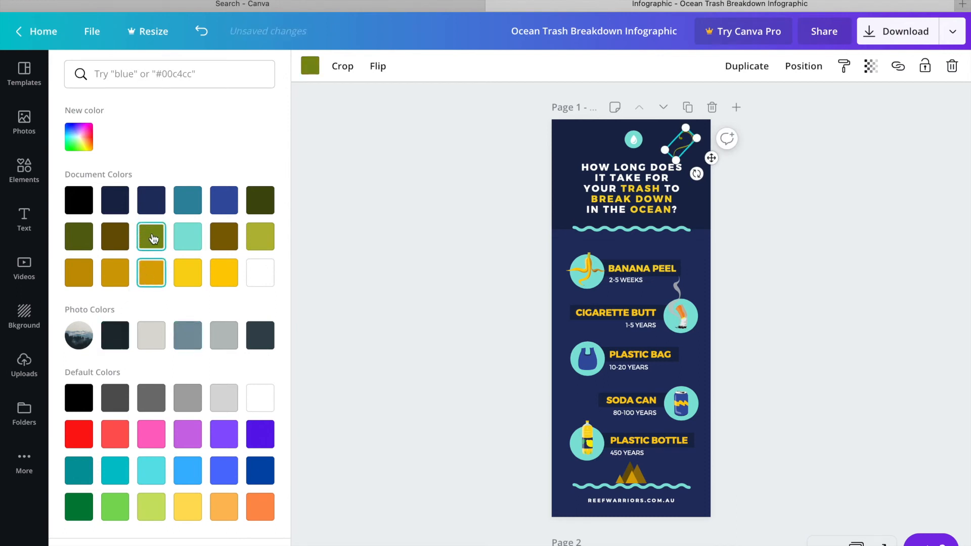
Step: Search 'lines' again and scroll through the line results
{"action": "type", "text": "lines"}
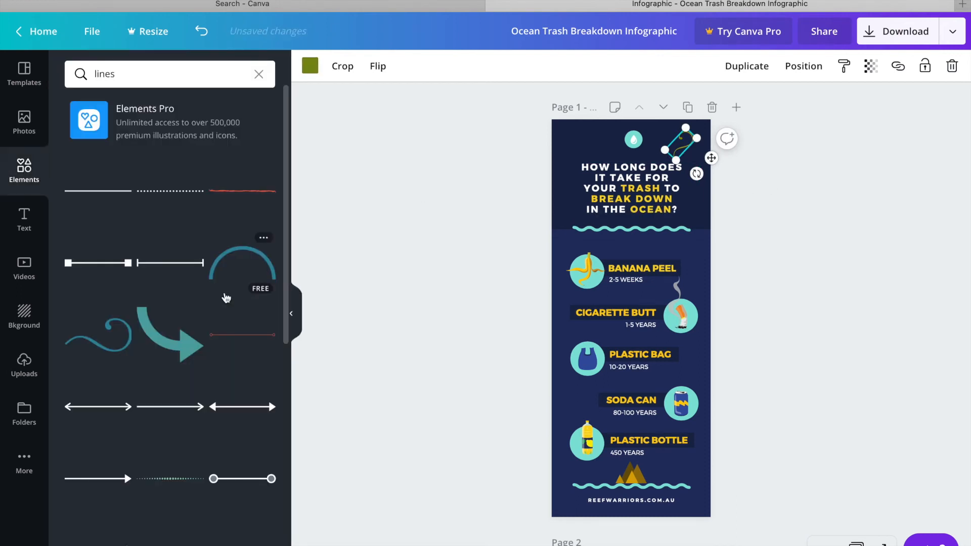
{"action": "scroll", "scroll_direction": "down", "scroll_amount": 3}
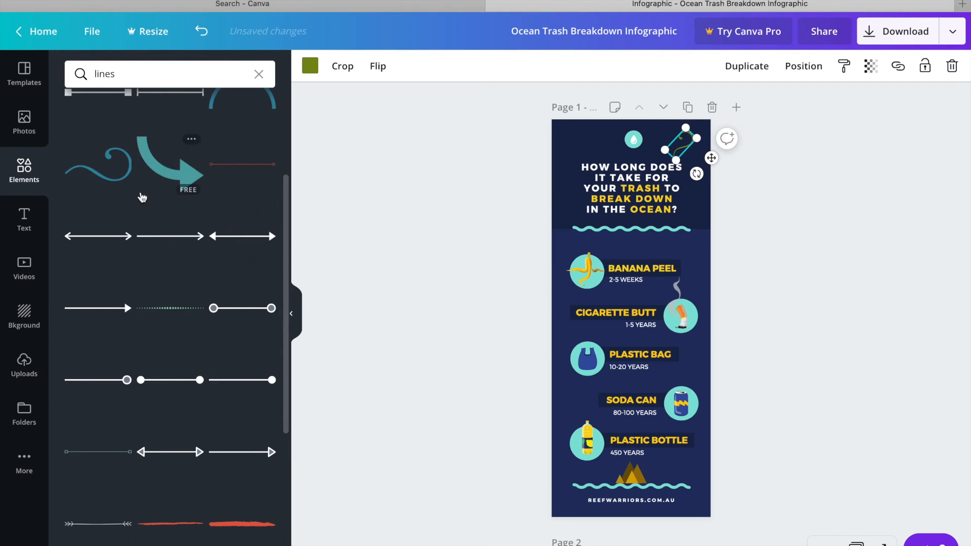
{"action": "scroll", "scroll_direction": "down", "scroll_amount": 3}
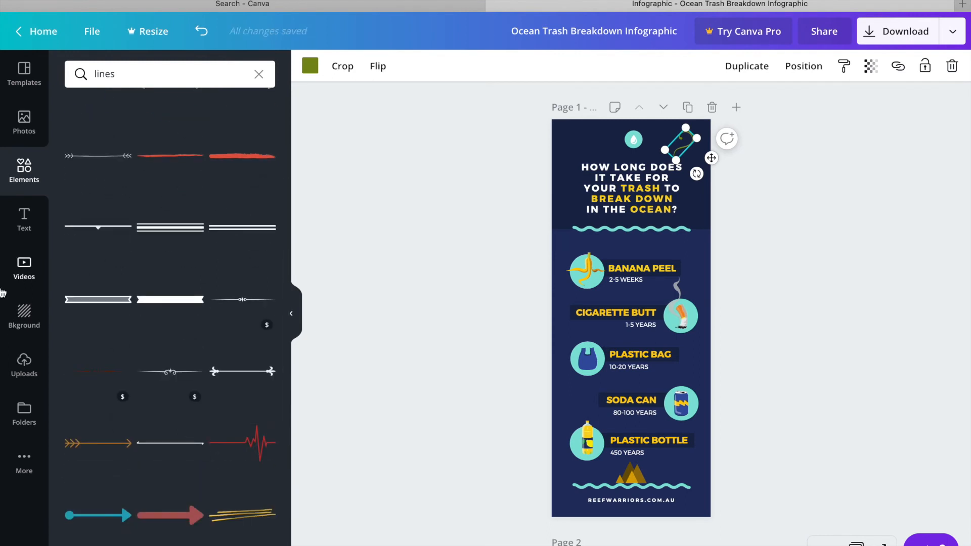
{"action": "left_click", "coordinate": [24, 219]}
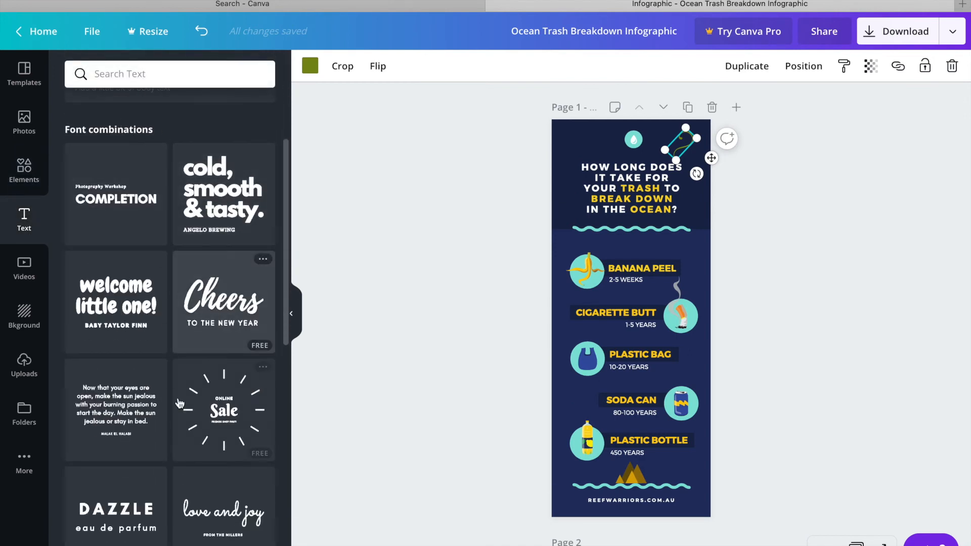
Step: Browse the Text, Backgrounds, Videos and Photos collections, then collapse the side panel
{"action": "scroll", "scroll_direction": "down", "scroll_amount": 3}
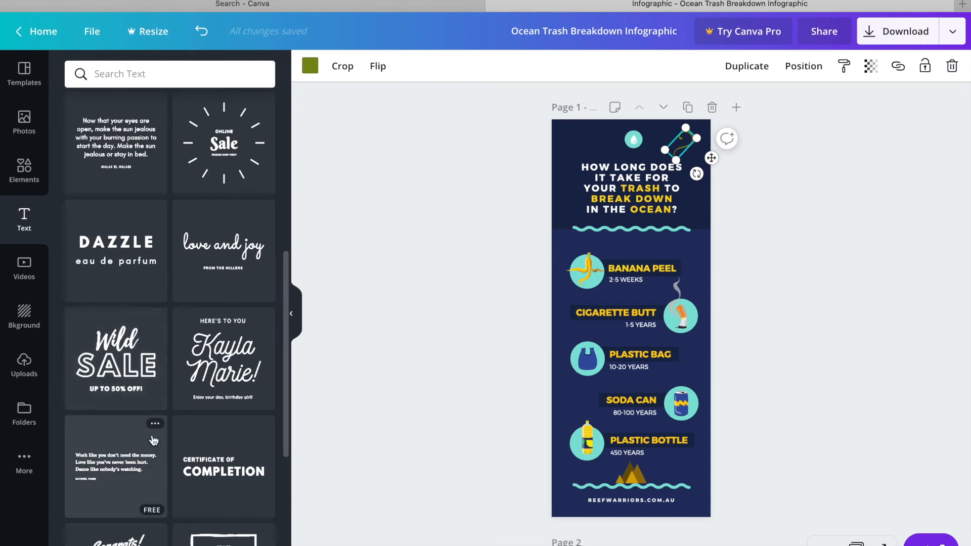
{"action": "scroll", "scroll_direction": "down", "scroll_amount": 3}
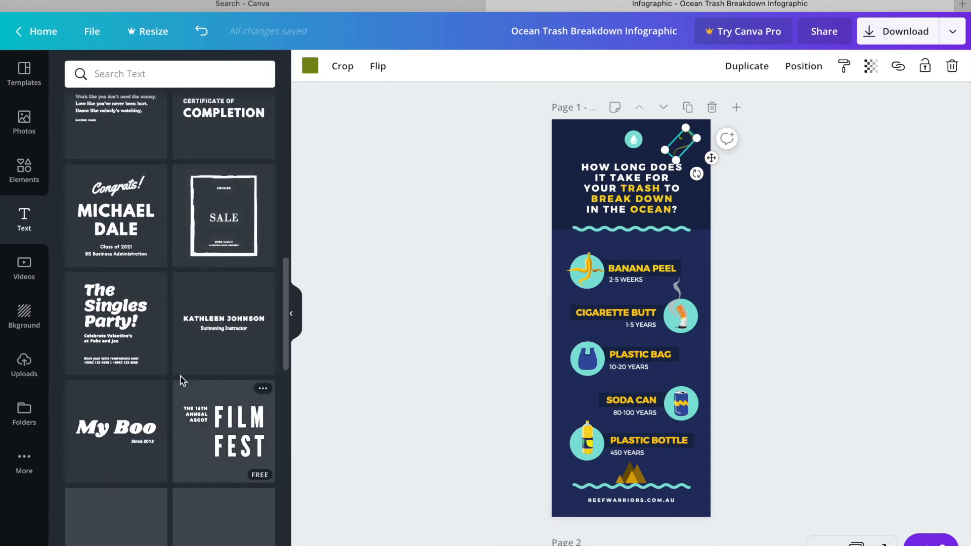
{"action": "scroll", "scroll_direction": "down", "scroll_amount": 3}
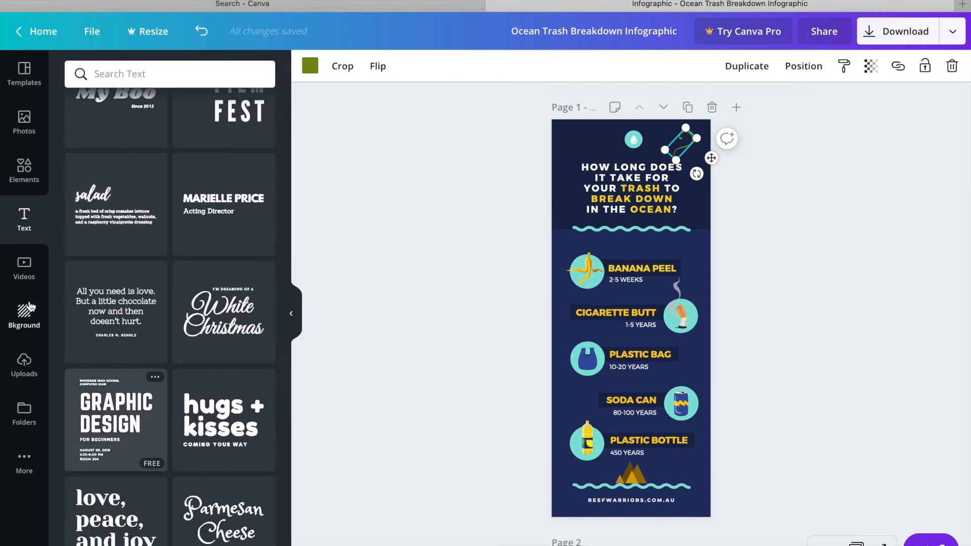
{"action": "left_click", "coordinate": [23, 315]}
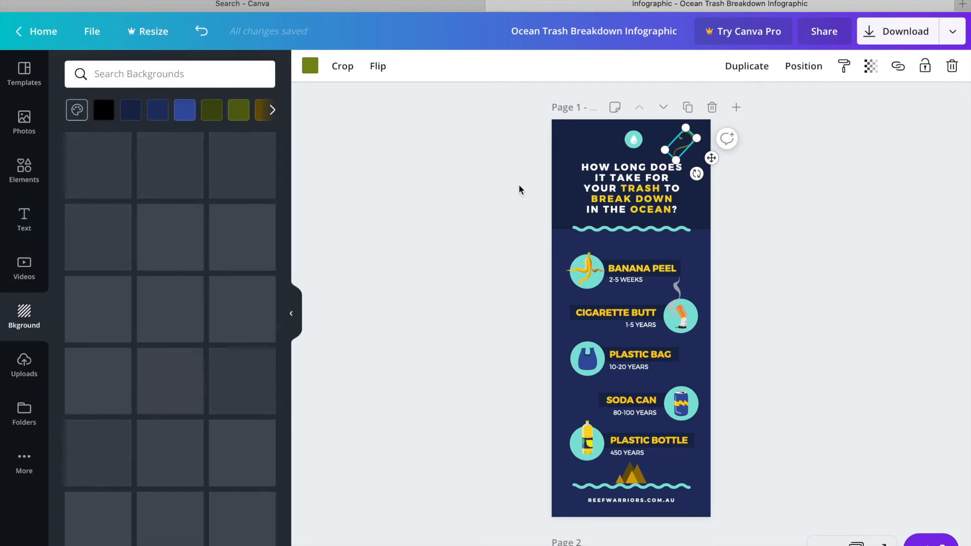
{"action": "mouse_move", "coordinate": [576, 442]}
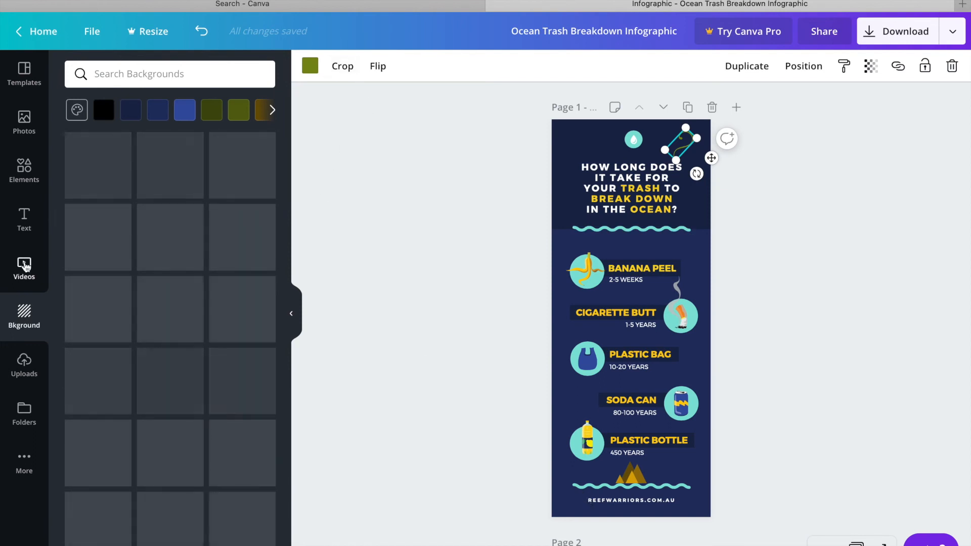
{"action": "left_click", "coordinate": [23, 267]}
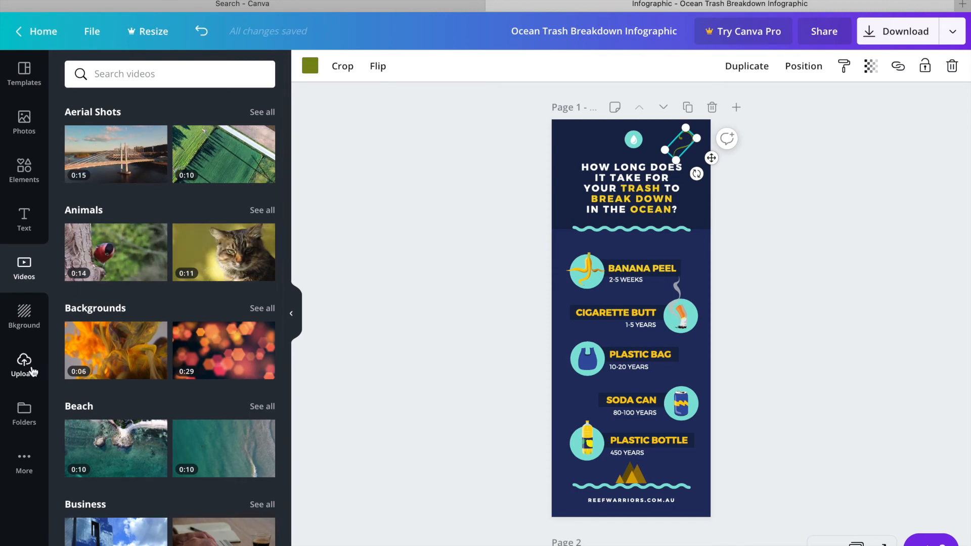
{"action": "left_click", "coordinate": [24, 410]}
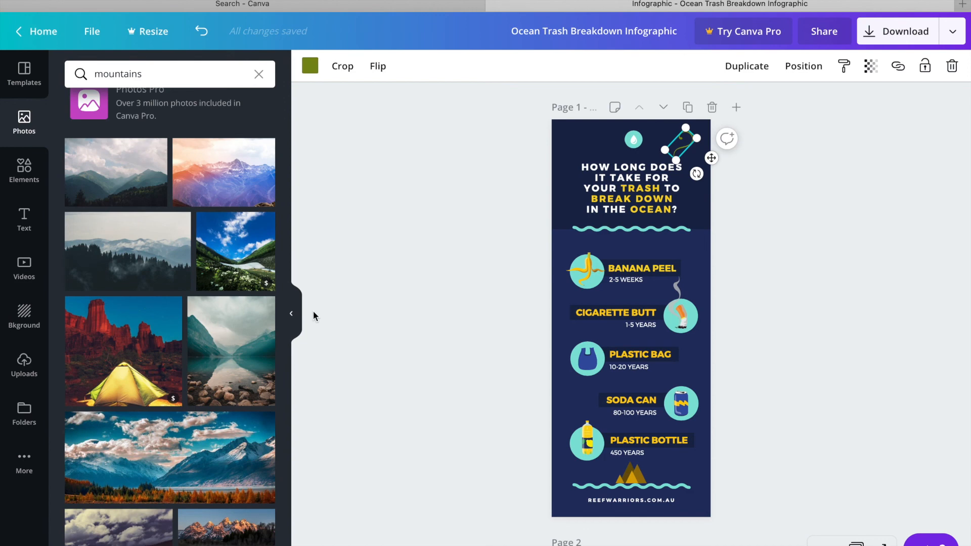
{"action": "left_click", "coordinate": [291, 313]}
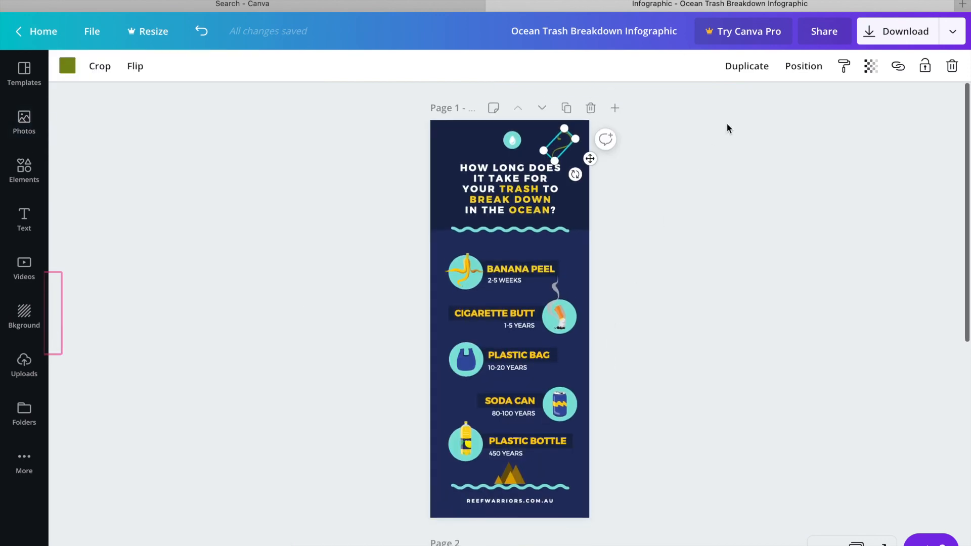
{"action": "mouse_move", "coordinate": [843, 65]}
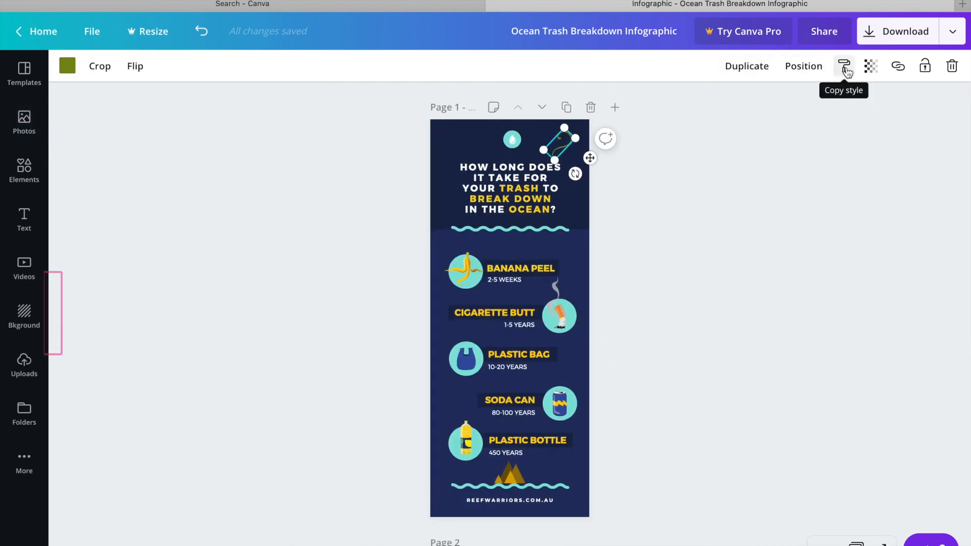
{"action": "mouse_move", "coordinate": [870, 74]}
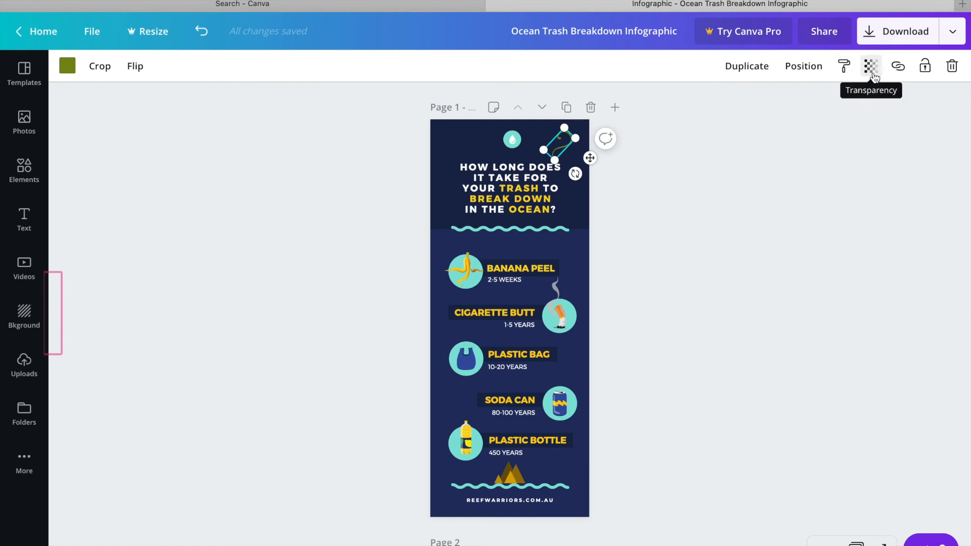
{"action": "left_click", "coordinate": [870, 66]}
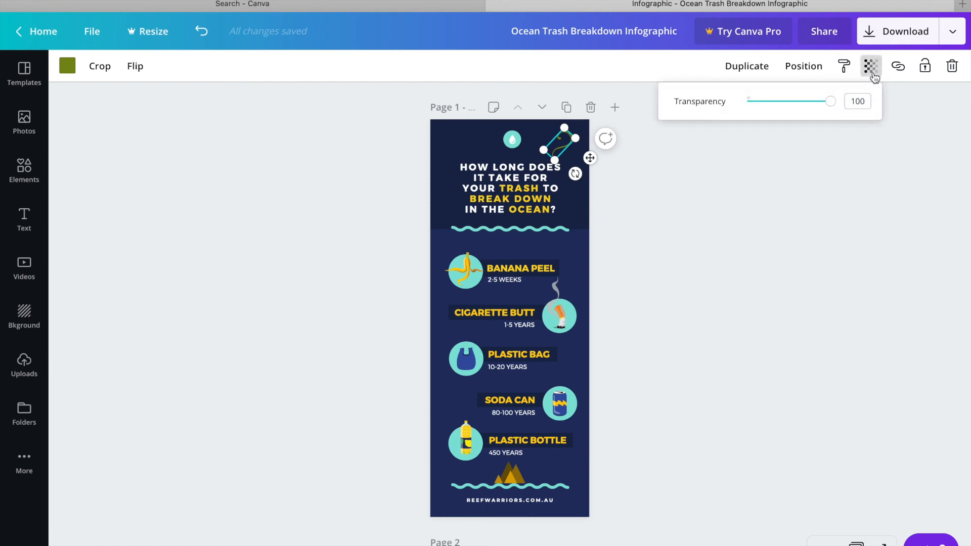
{"action": "mouse_move", "coordinate": [911, 70]}
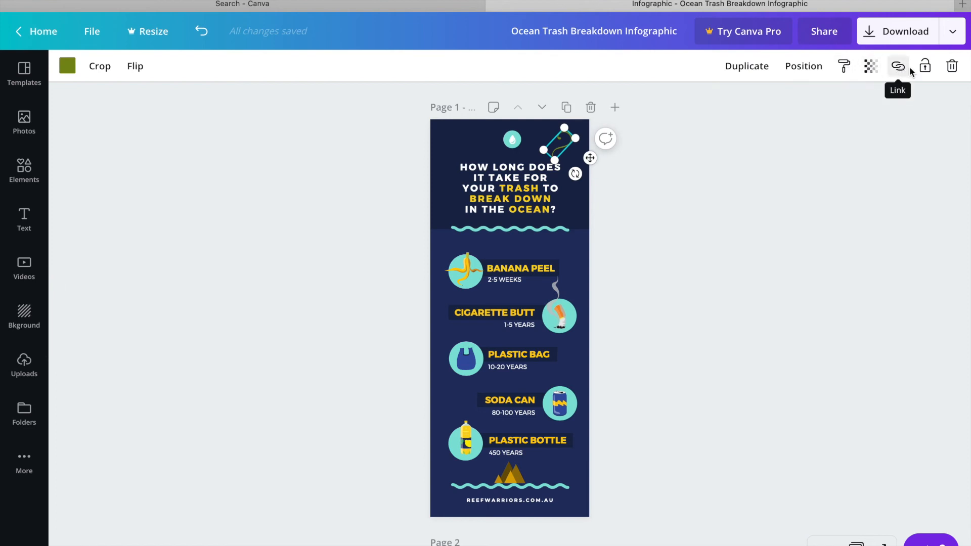
{"action": "left_click", "coordinate": [521, 268]}
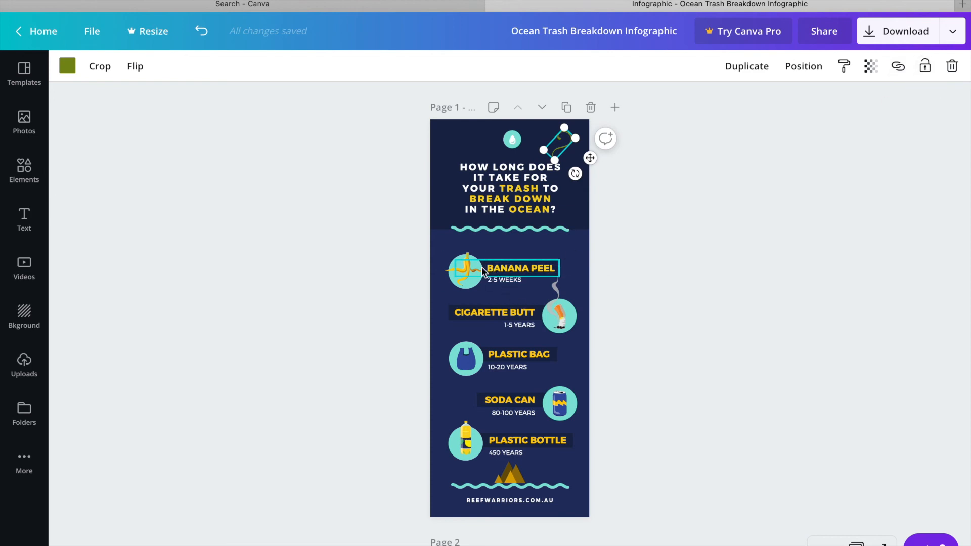
{"action": "left_click", "coordinate": [506, 279]}
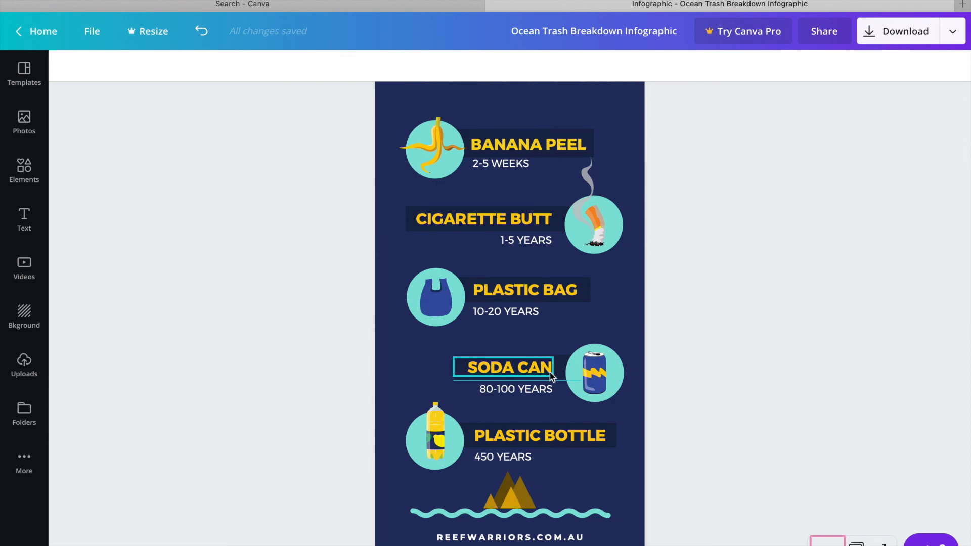
{"action": "left_click", "coordinate": [510, 367]}
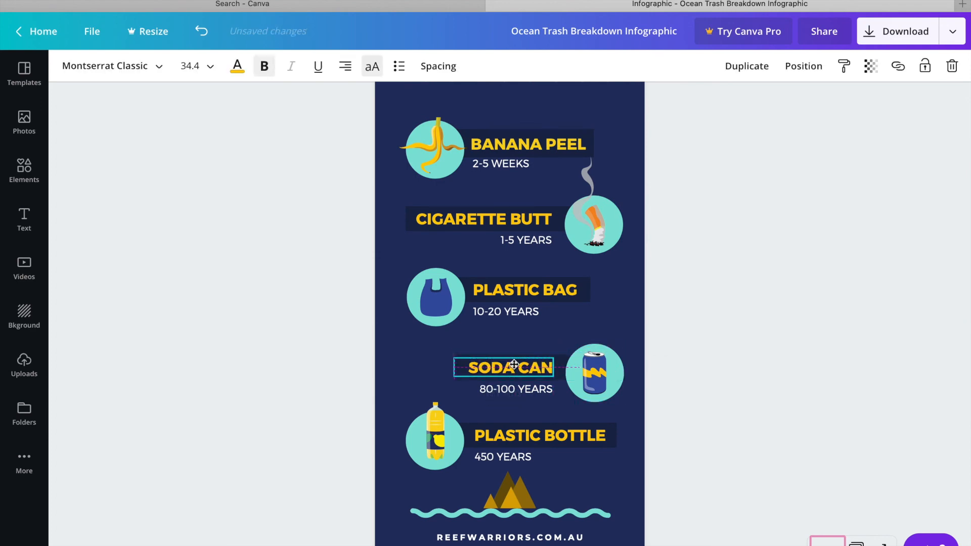
{"action": "left_click", "coordinate": [697, 256]}
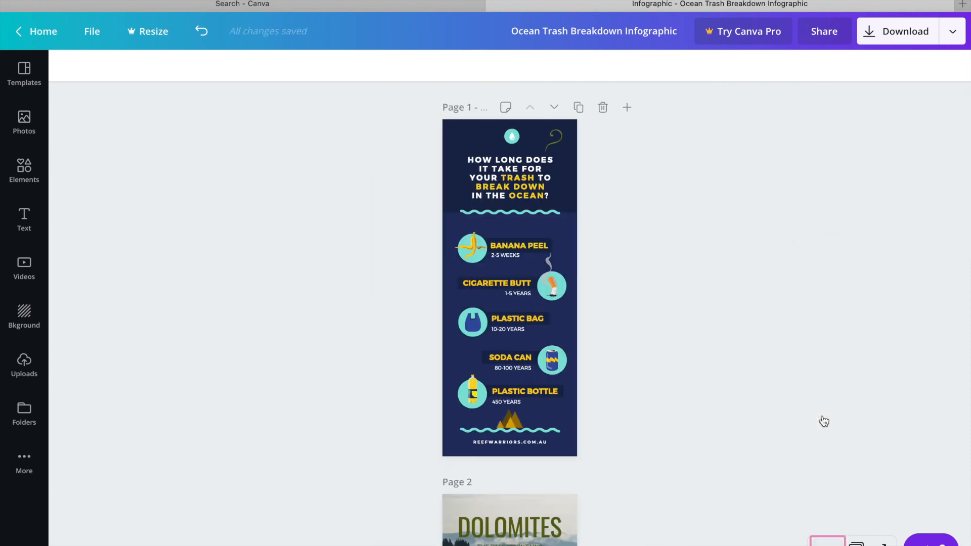
{"action": "mouse_move", "coordinate": [648, 128]}
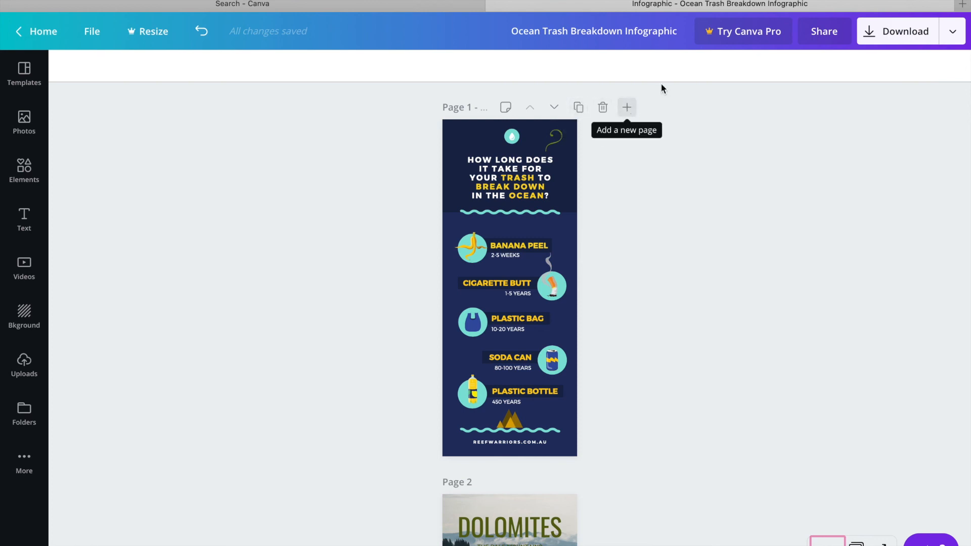
{"action": "mouse_move", "coordinate": [948, 34]}
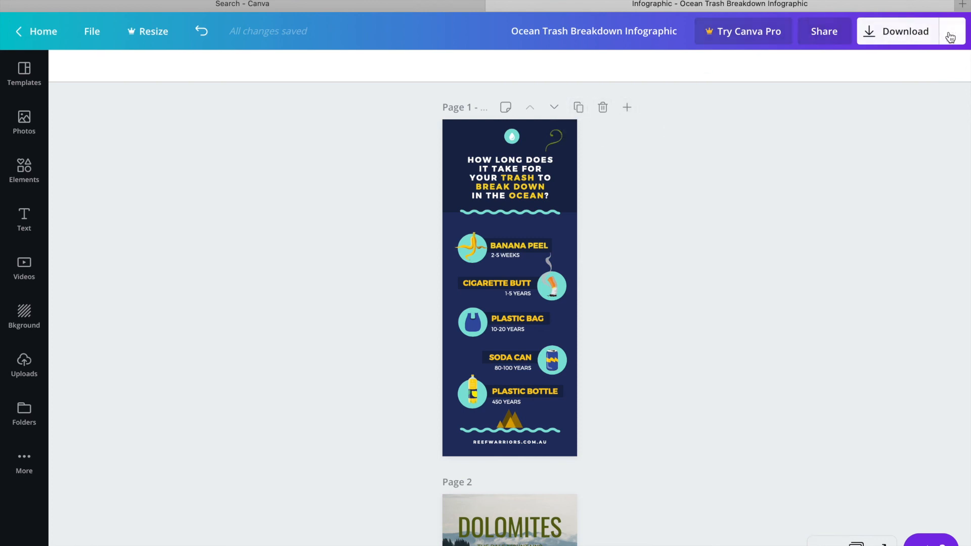
Step: Set the Download file type to PDF Print with all pages, then close the panel
{"action": "left_click", "coordinate": [900, 31]}
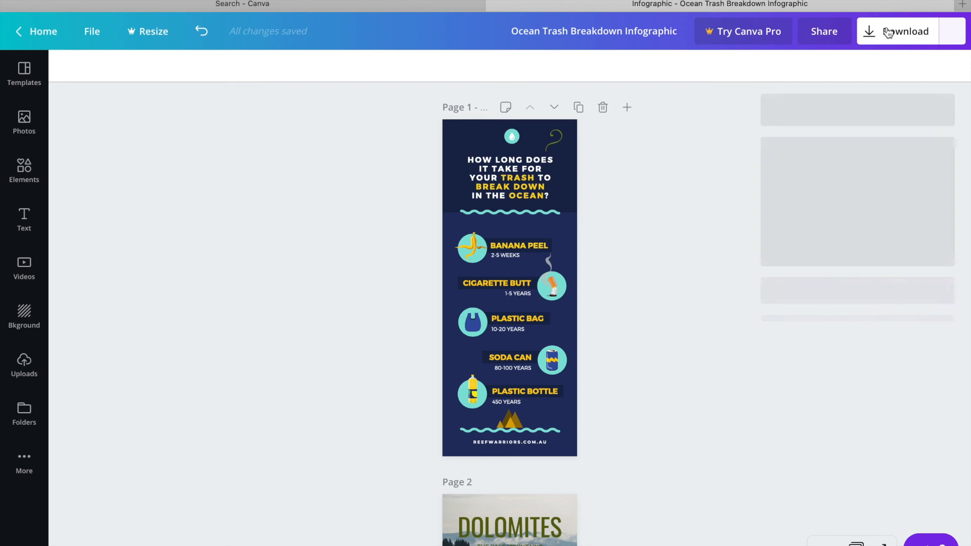
{"action": "left_click", "coordinate": [899, 31]}
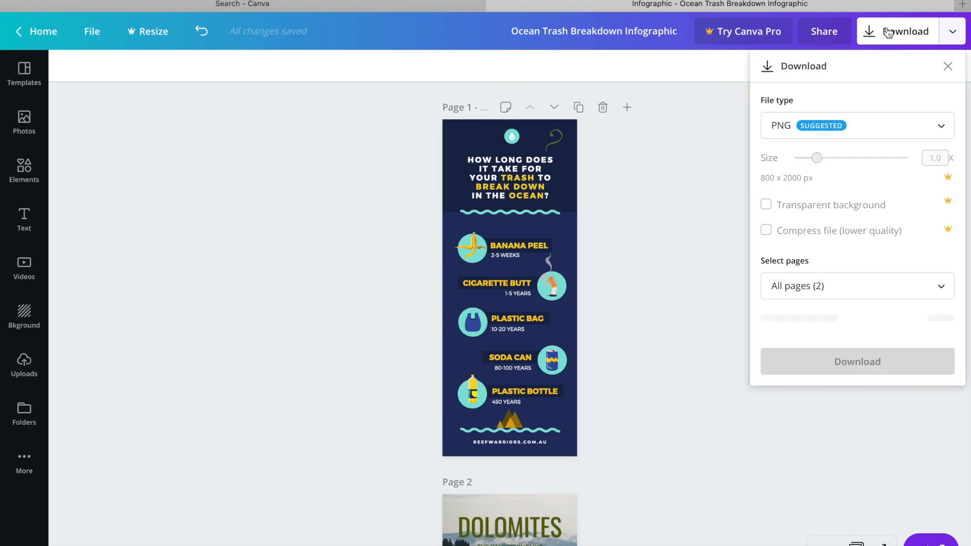
{"action": "left_click", "coordinate": [857, 125]}
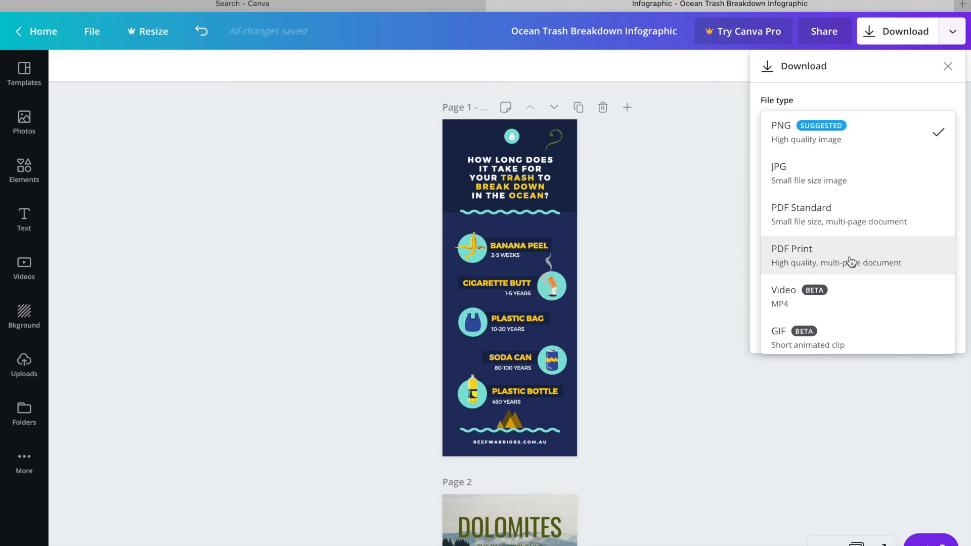
{"action": "scroll", "scroll_direction": "down", "scroll_amount": 3}
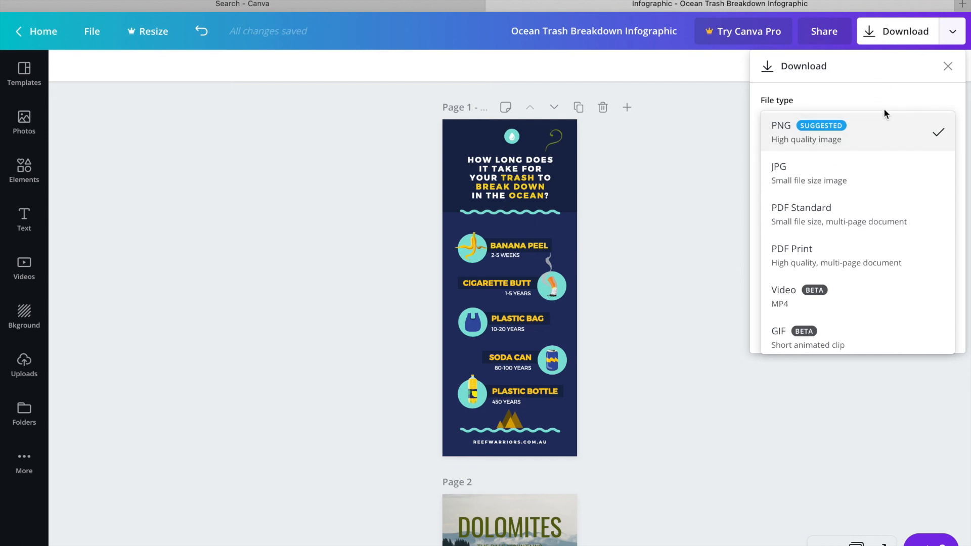
{"action": "left_click", "coordinate": [792, 249]}
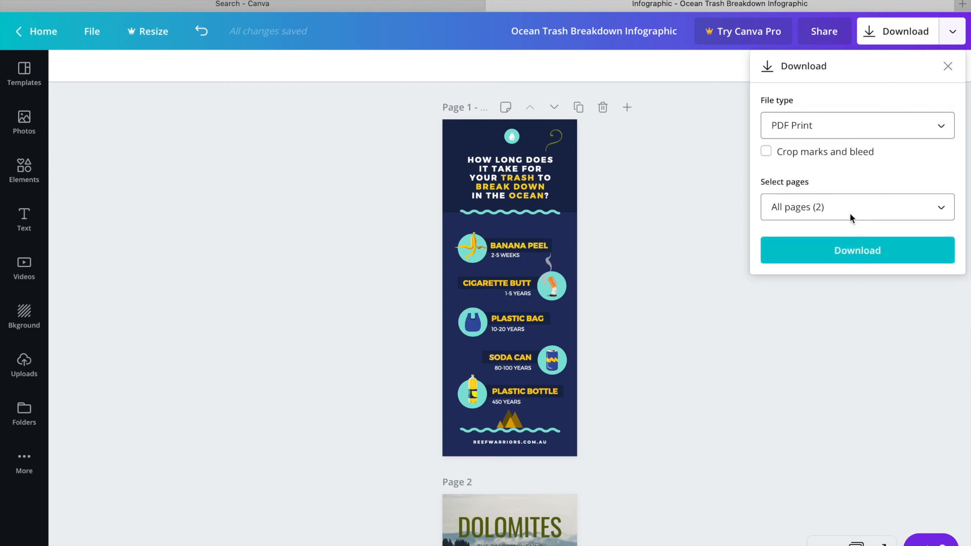
{"action": "left_click", "coordinate": [857, 207]}
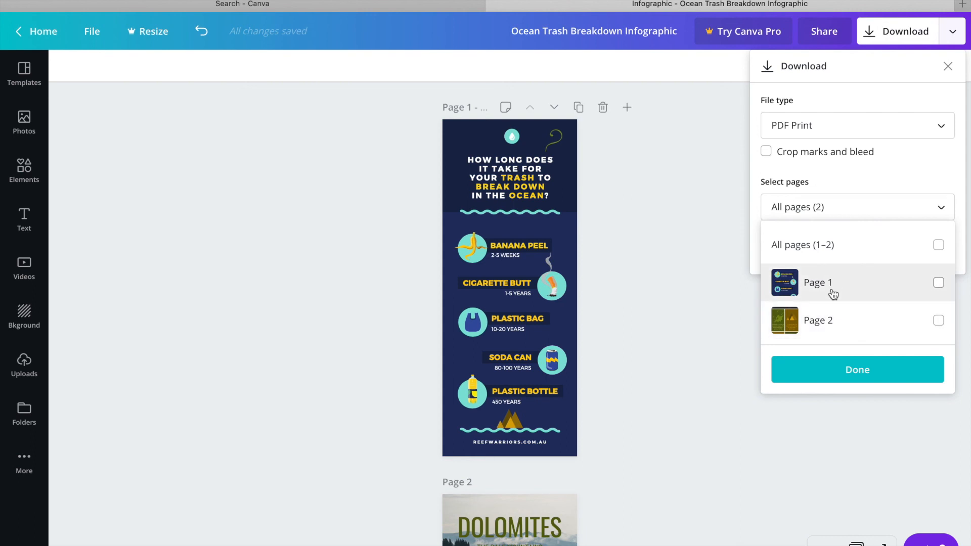
{"action": "left_click", "coordinate": [857, 207]}
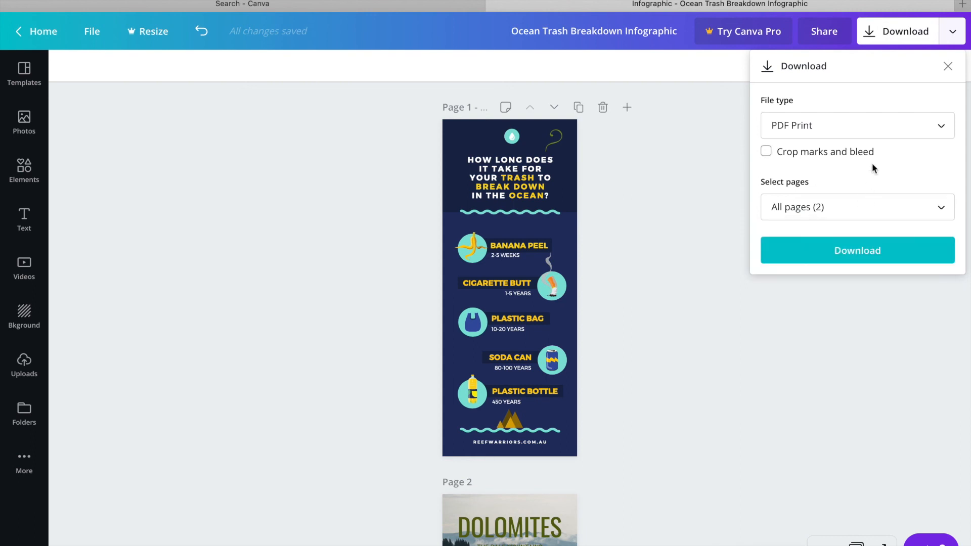
{"action": "mouse_move", "coordinate": [689, 259]}
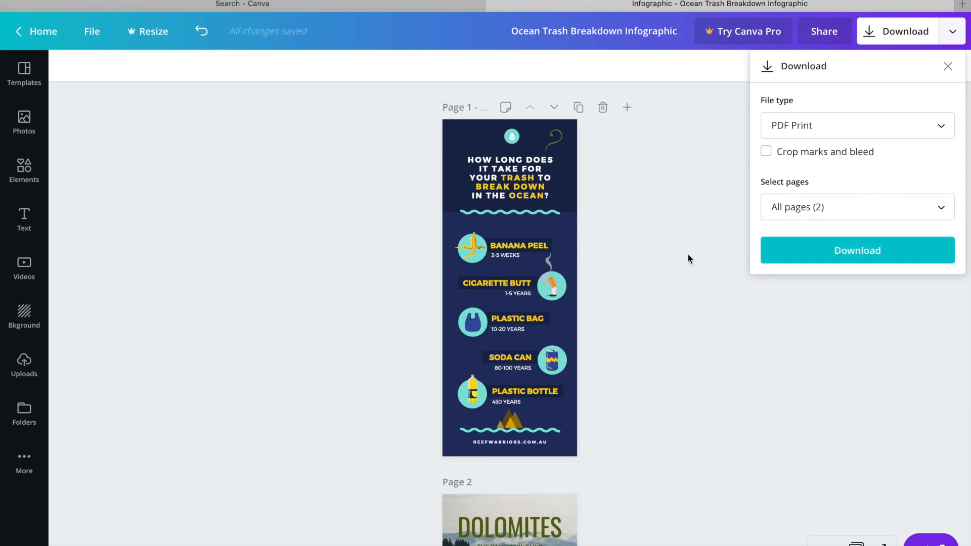
{"action": "left_click", "coordinate": [948, 66]}
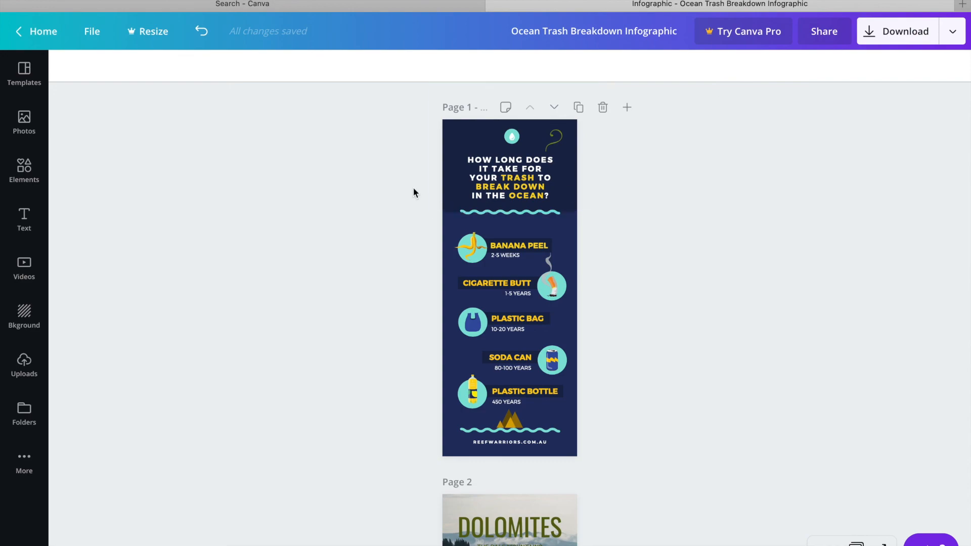